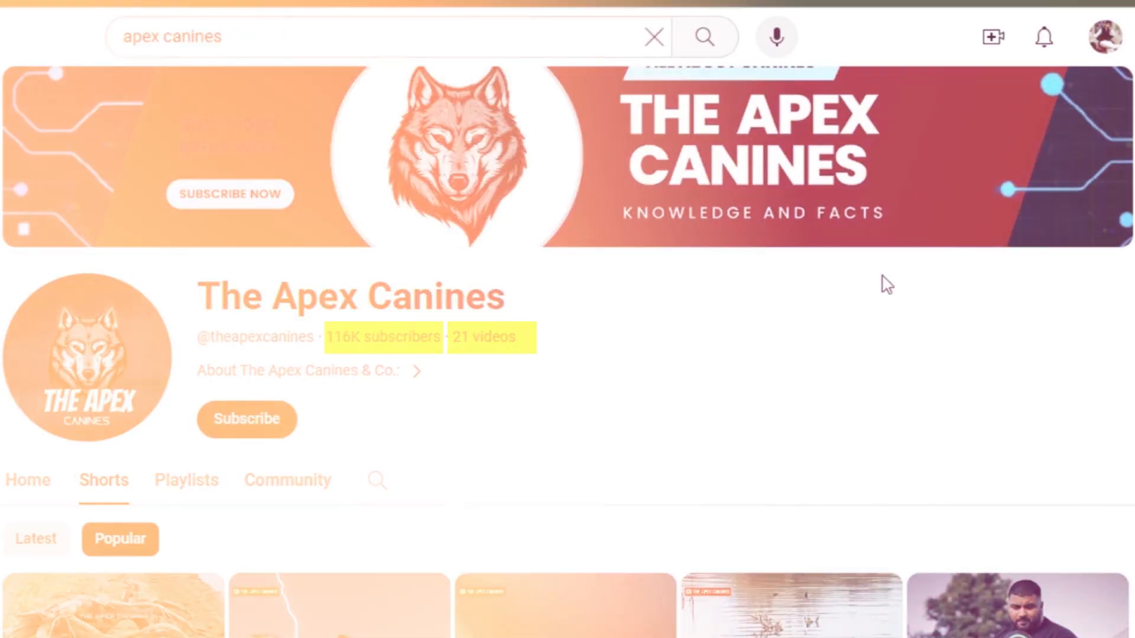
Step: Check the channel's about details, then scroll through its popular dog Shorts
{"action": "left_click", "coordinate": [296, 371]}
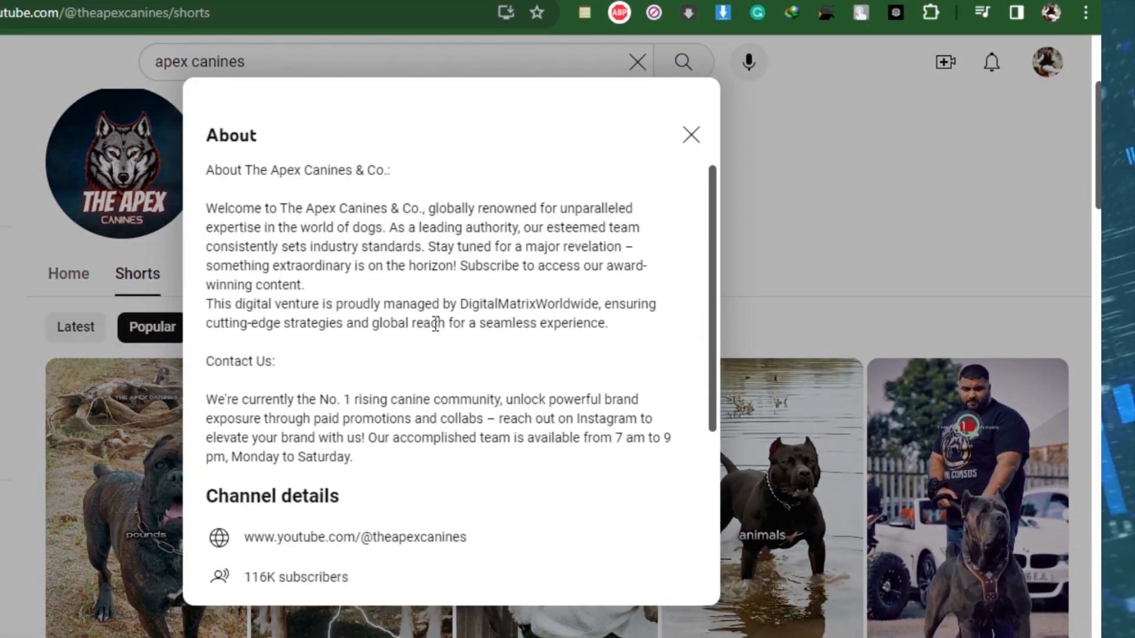
{"action": "scroll", "scroll_direction": "down", "scroll_amount": 3}
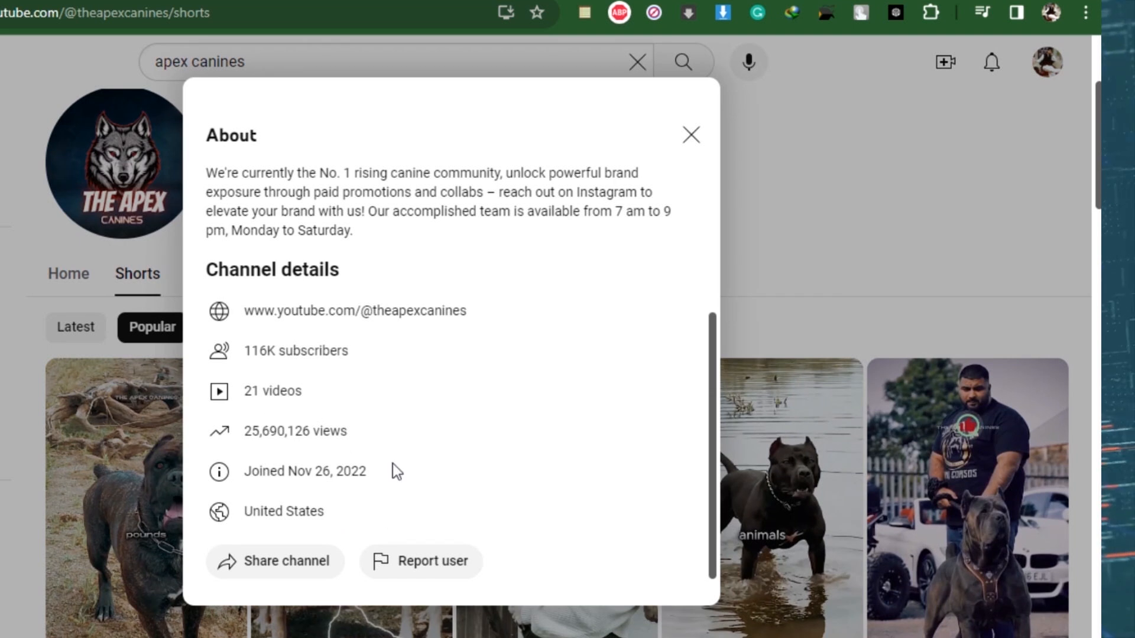
{"action": "mouse_move", "coordinate": [548, 440]}
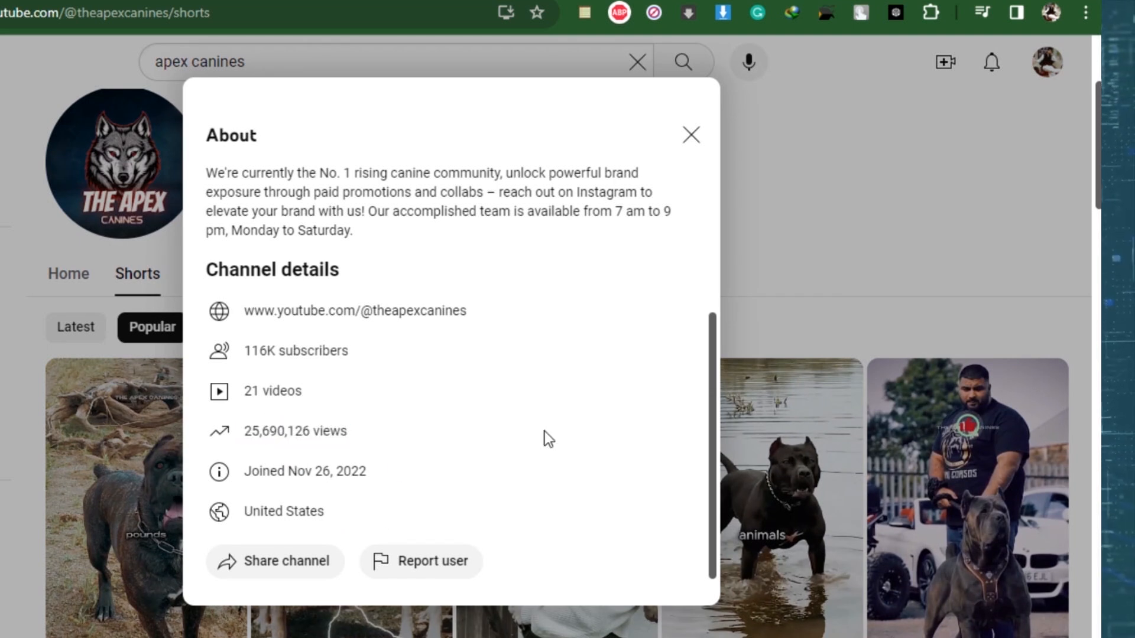
{"action": "left_click", "coordinate": [689, 135]}
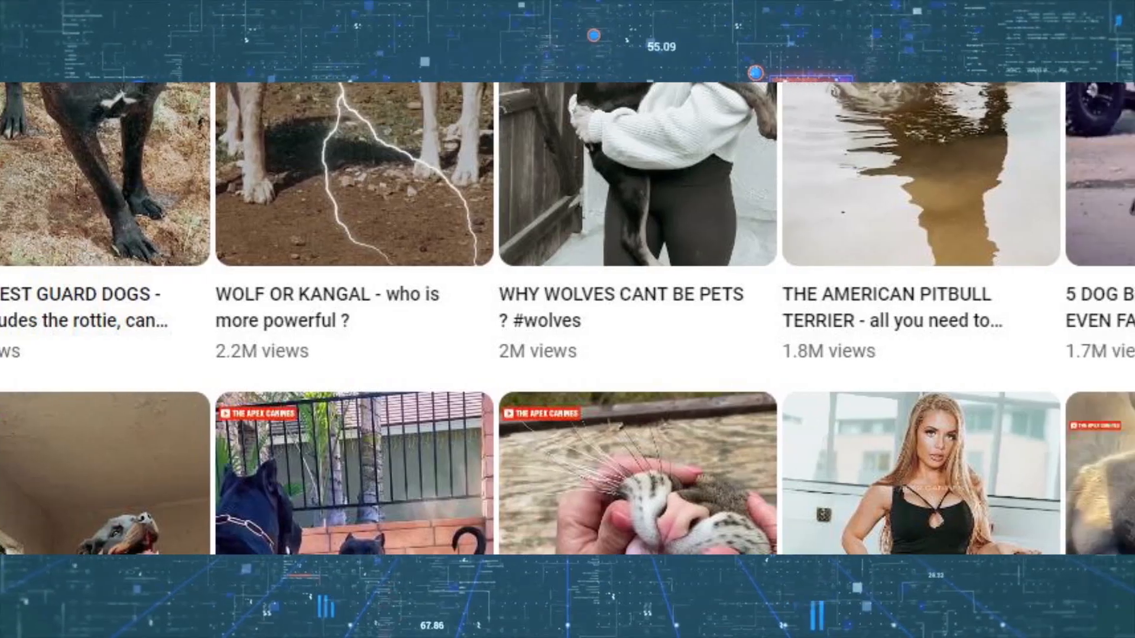
{"action": "scroll", "scroll_direction": "up", "scroll_amount": 3}
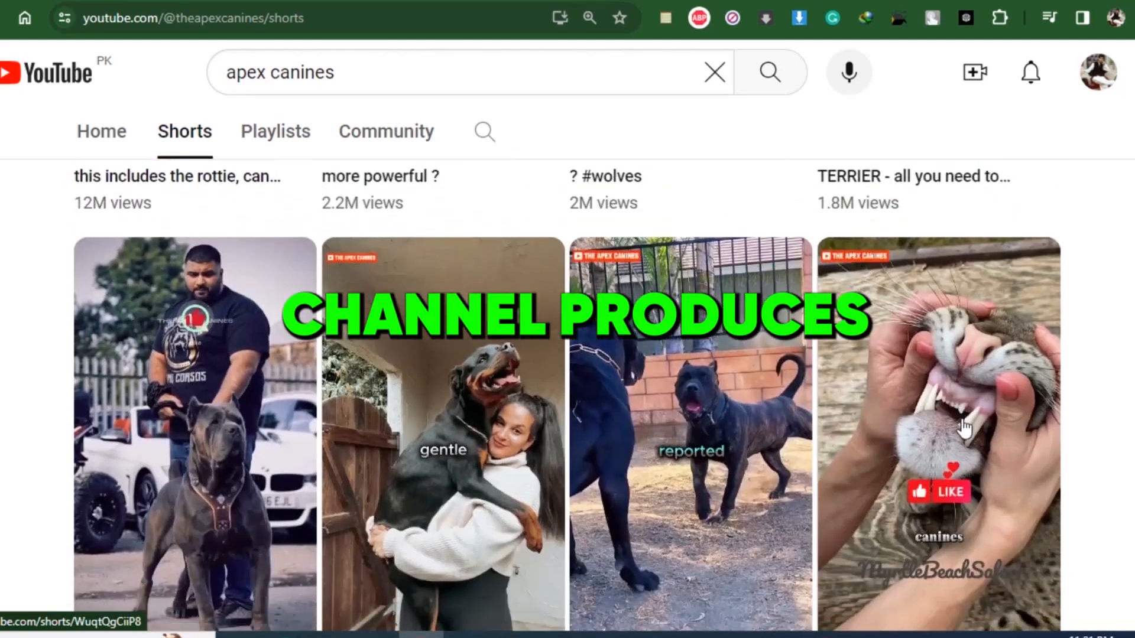
{"action": "scroll", "scroll_direction": "down", "scroll_amount": 3}
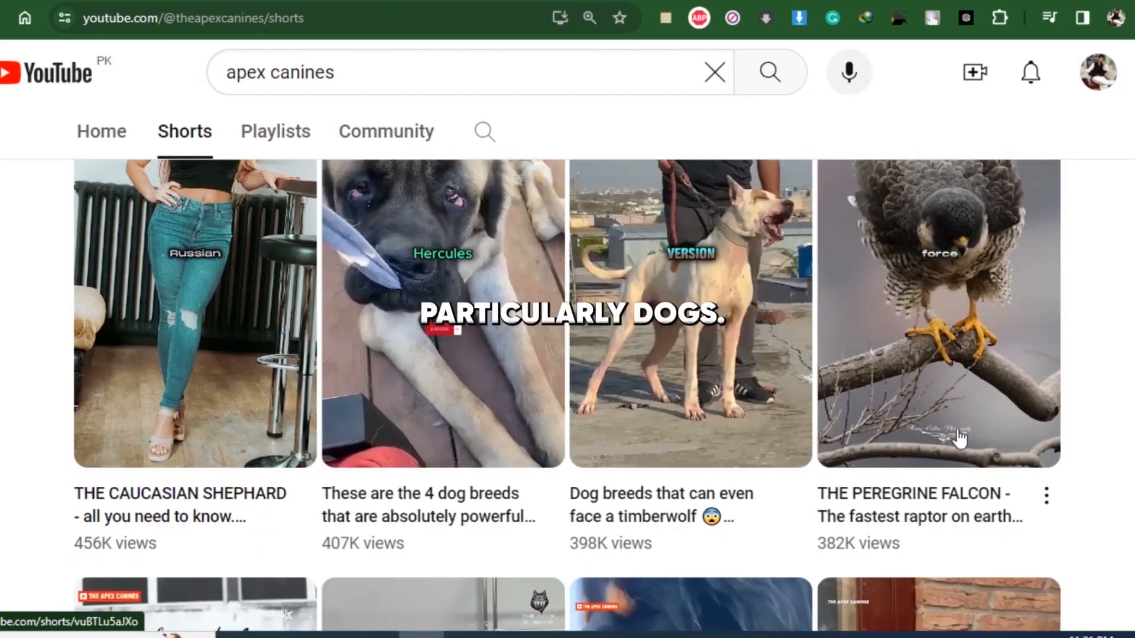
{"action": "scroll", "scroll_direction": "down", "scroll_amount": 3}
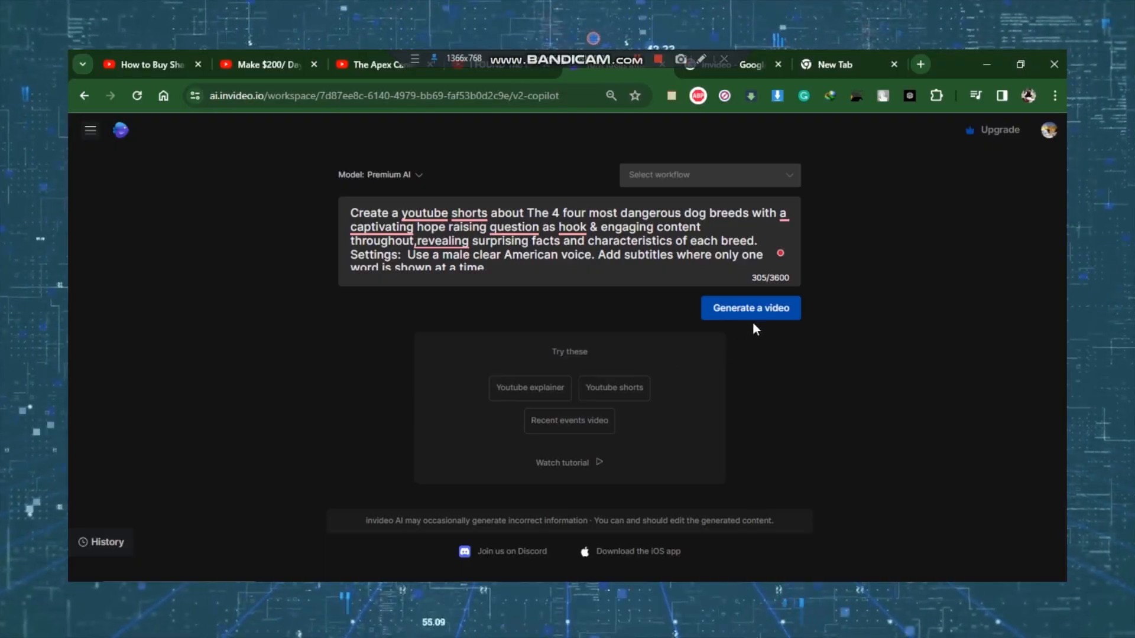
Step: Scroll the invideo AI landing page down to the 'Tweak it with text commands' section
{"action": "left_click", "coordinate": [750, 307]}
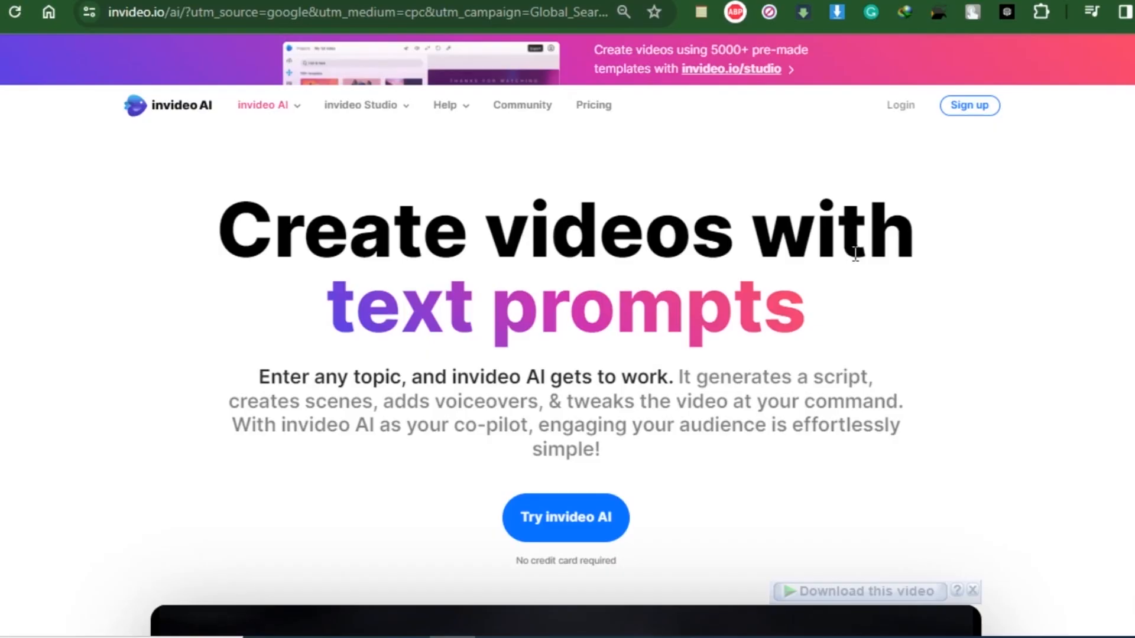
{"action": "scroll", "scroll_direction": "down", "scroll_amount": 3}
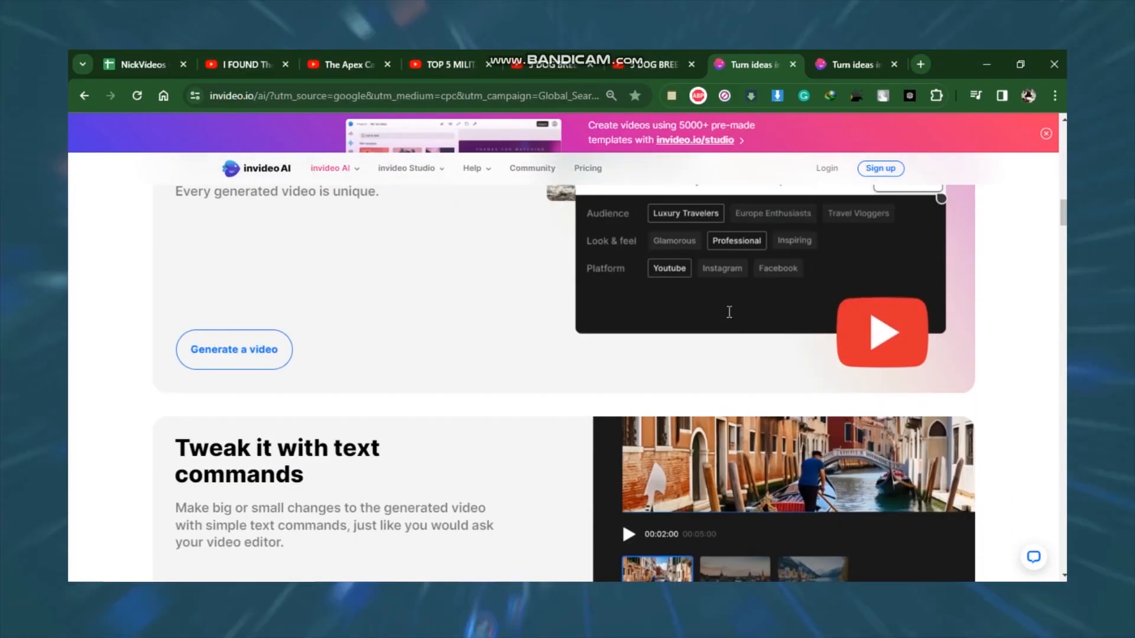
Step: Browse the Free, Plus ($20/mo) and Max ($48/mo) plans on the Pricing page
{"action": "left_click", "coordinate": [587, 168]}
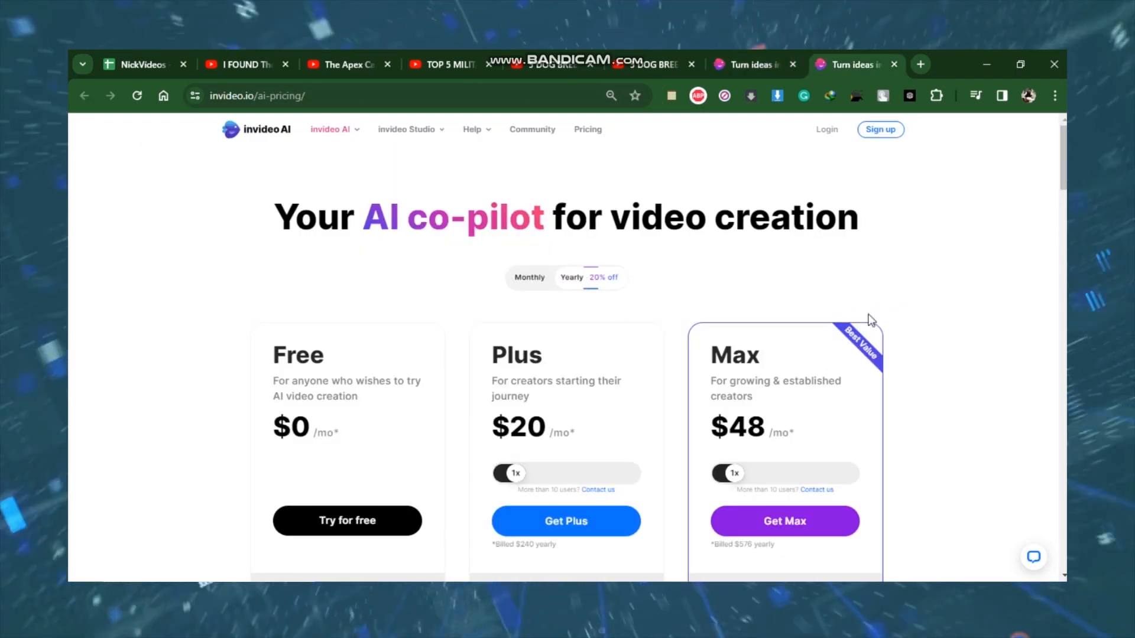
{"action": "scroll", "scroll_direction": "down", "scroll_amount": 3}
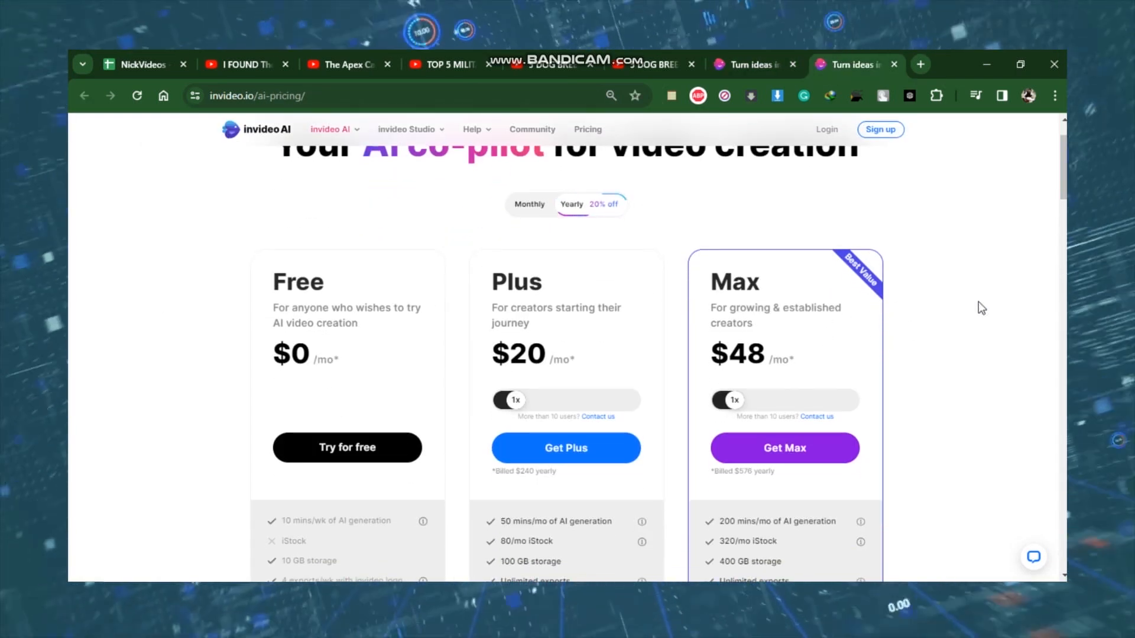
{"action": "scroll", "scroll_direction": "down", "scroll_amount": 3}
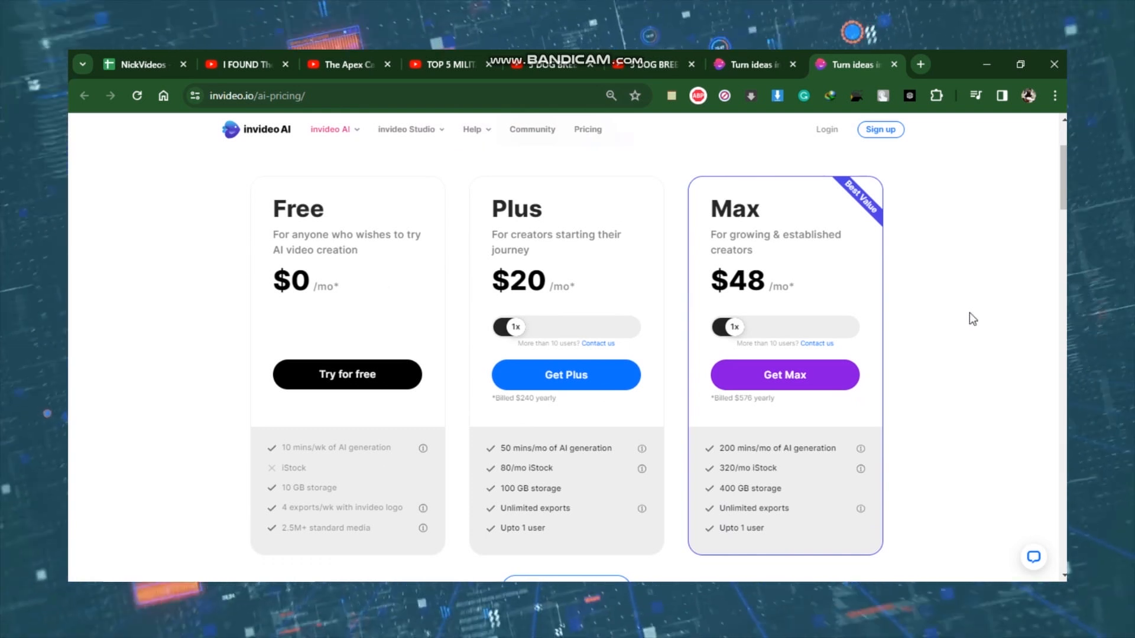
{"action": "mouse_move", "coordinate": [965, 323]}
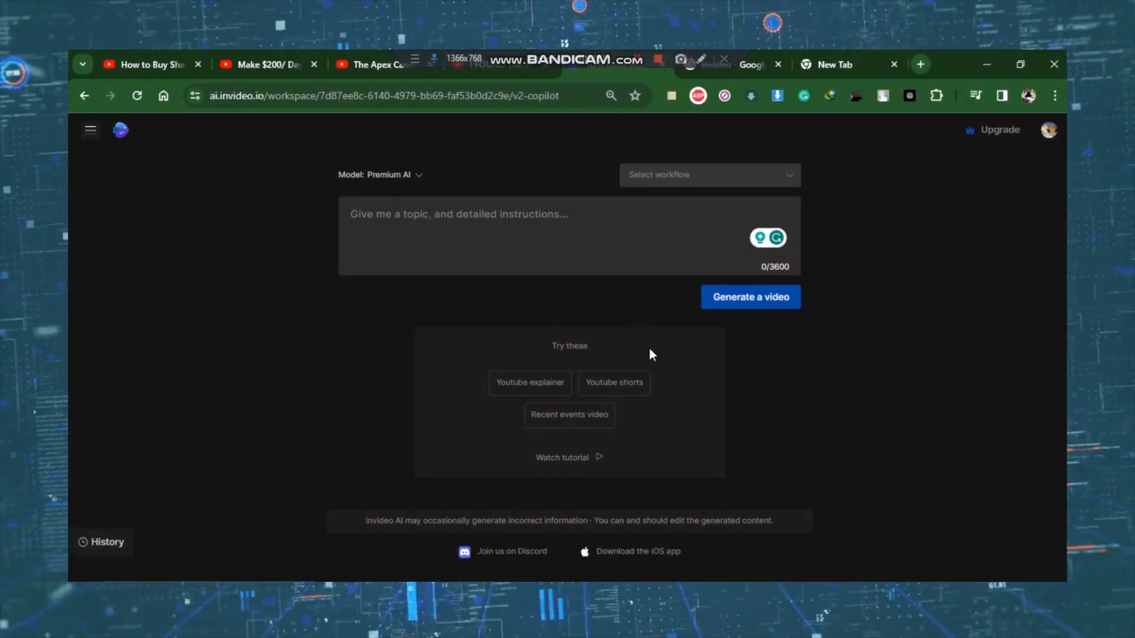
{"action": "mouse_move", "coordinate": [614, 382]}
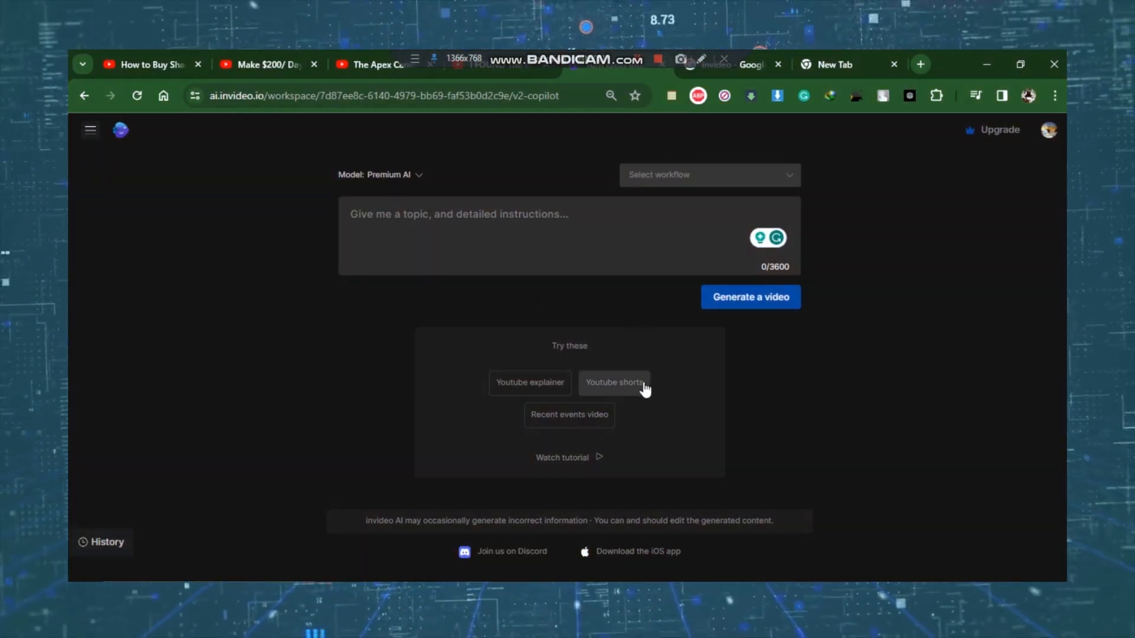
Step: Start a YouTube Shorts prompt on the four most dangerous dog breeds with a question hook
{"action": "left_click", "coordinate": [614, 382]}
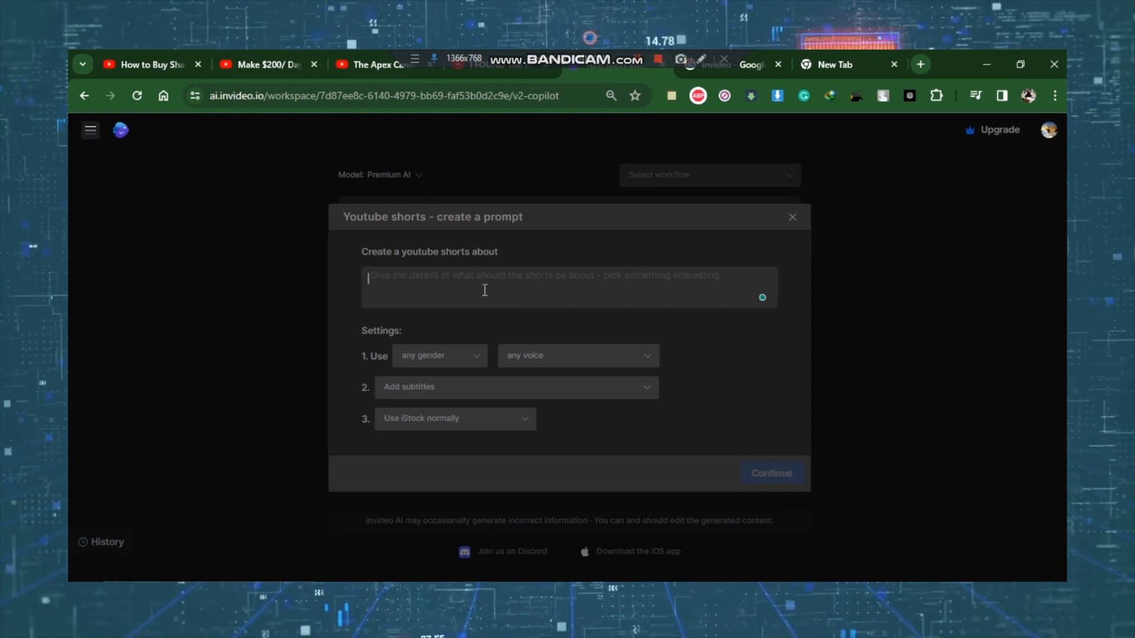
{"action": "type", "text": "The 4 four most dangerous dog breeds with a captivating hope raising question as hook & engaging content throughout,revealing surprising facts and characteristics of each breed"}
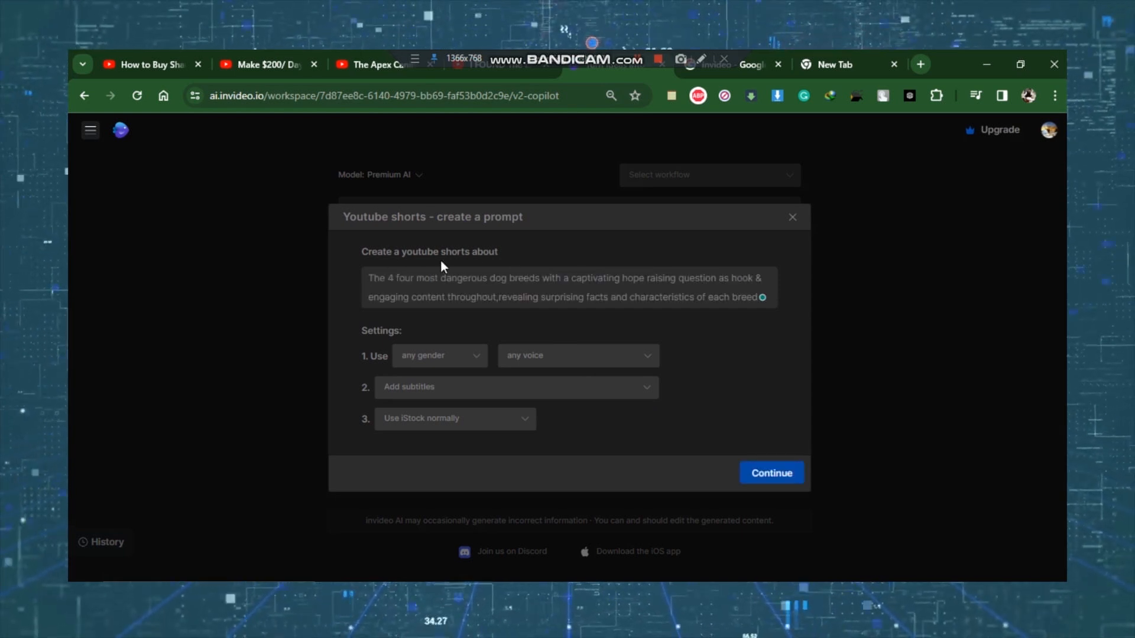
{"action": "mouse_move", "coordinate": [657, 320]}
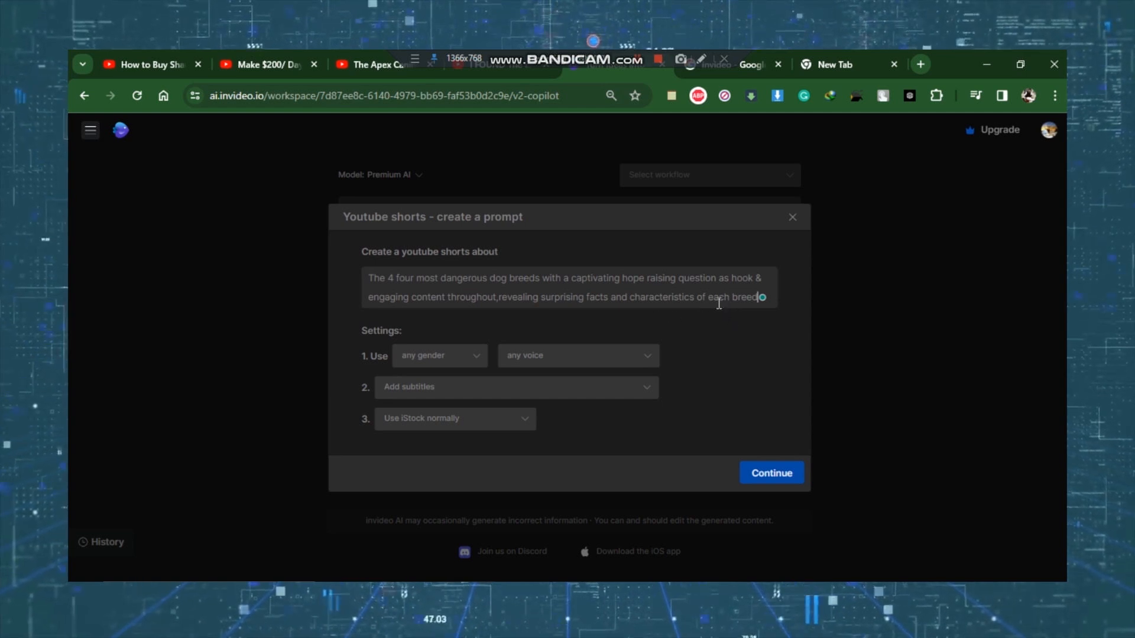
{"action": "mouse_move", "coordinate": [558, 324]}
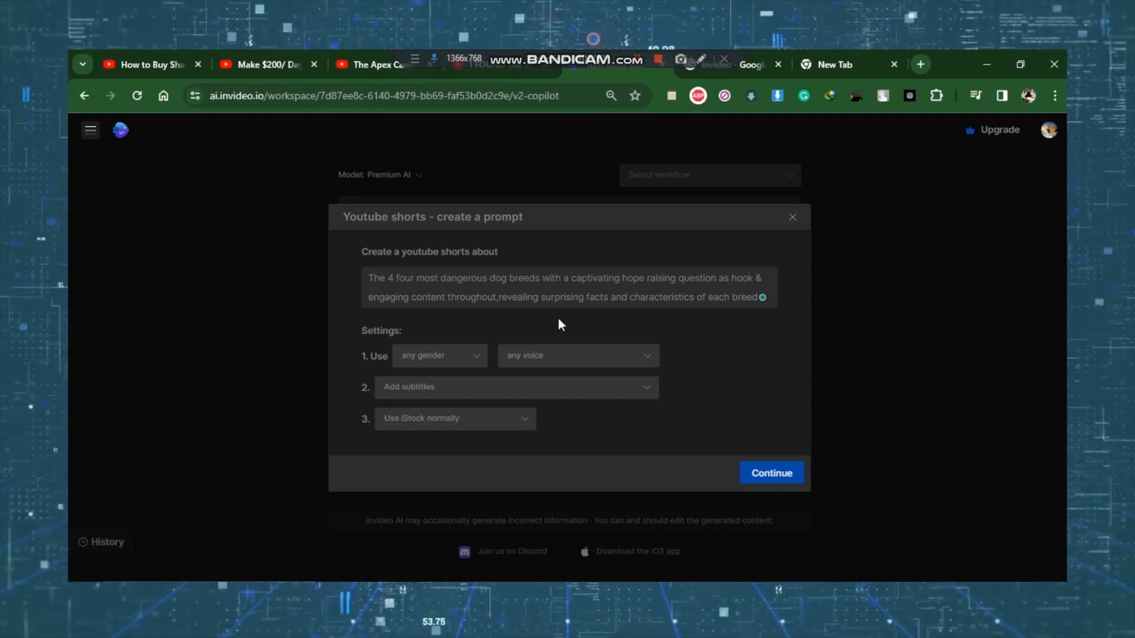
{"action": "mouse_move", "coordinate": [475, 354]}
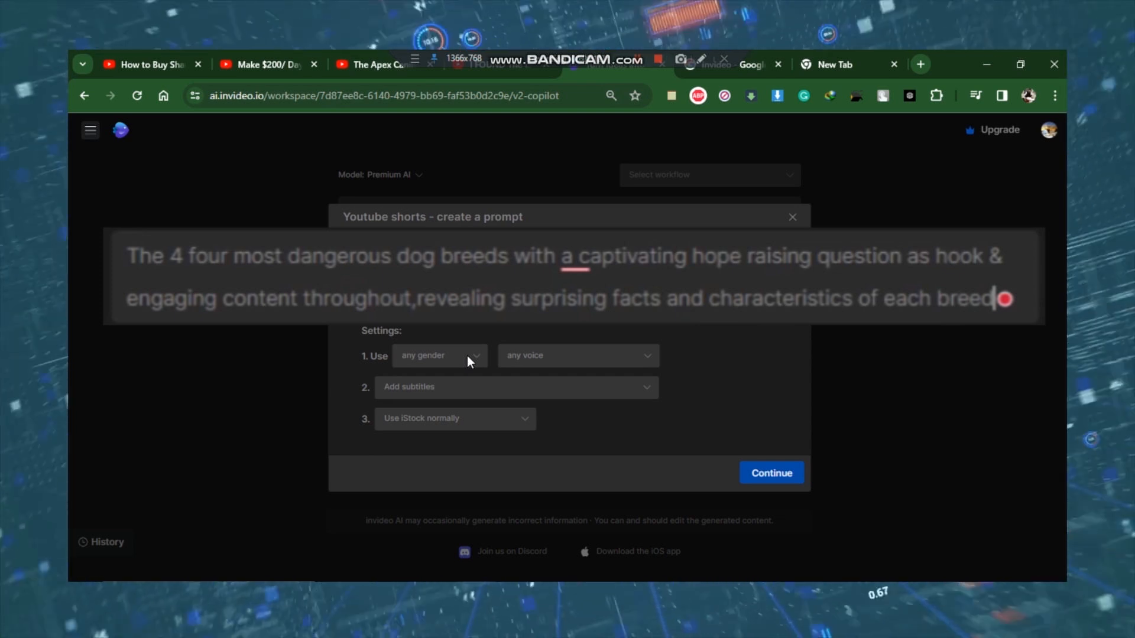
Step: Set the narrator to a male, clear American voice
{"action": "left_click", "coordinate": [439, 355]}
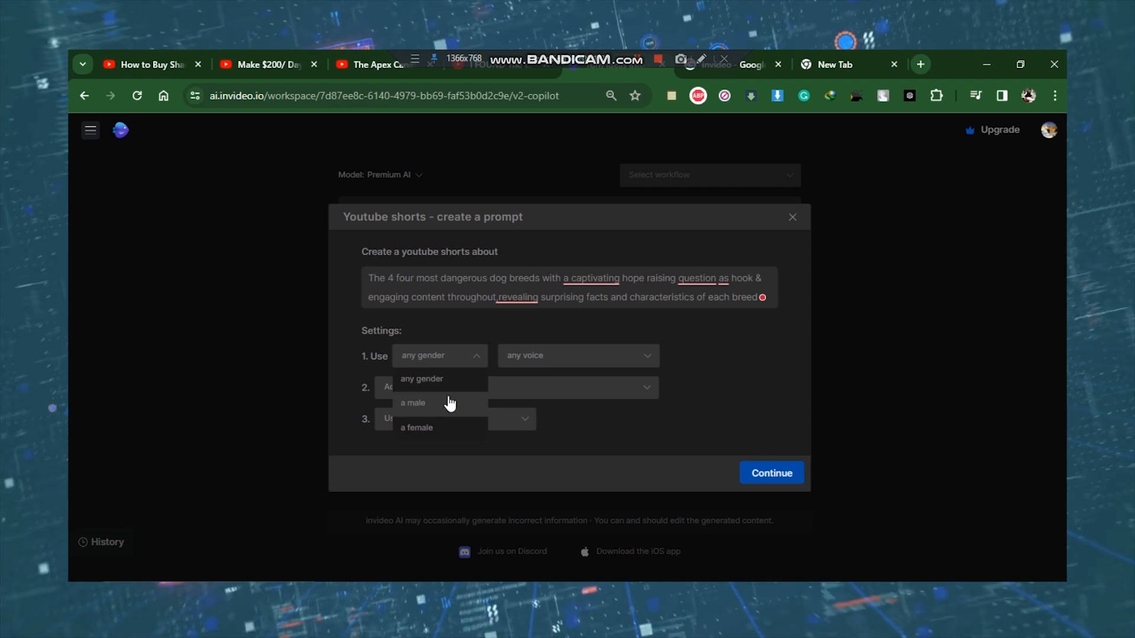
{"action": "left_click", "coordinate": [412, 402]}
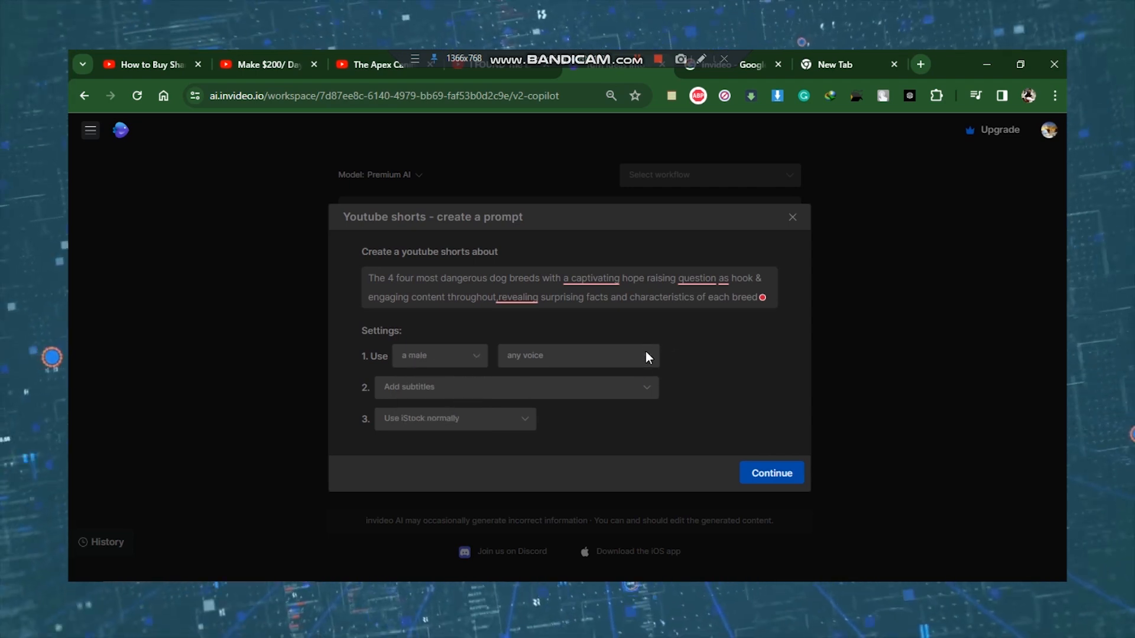
{"action": "left_click", "coordinate": [576, 356]}
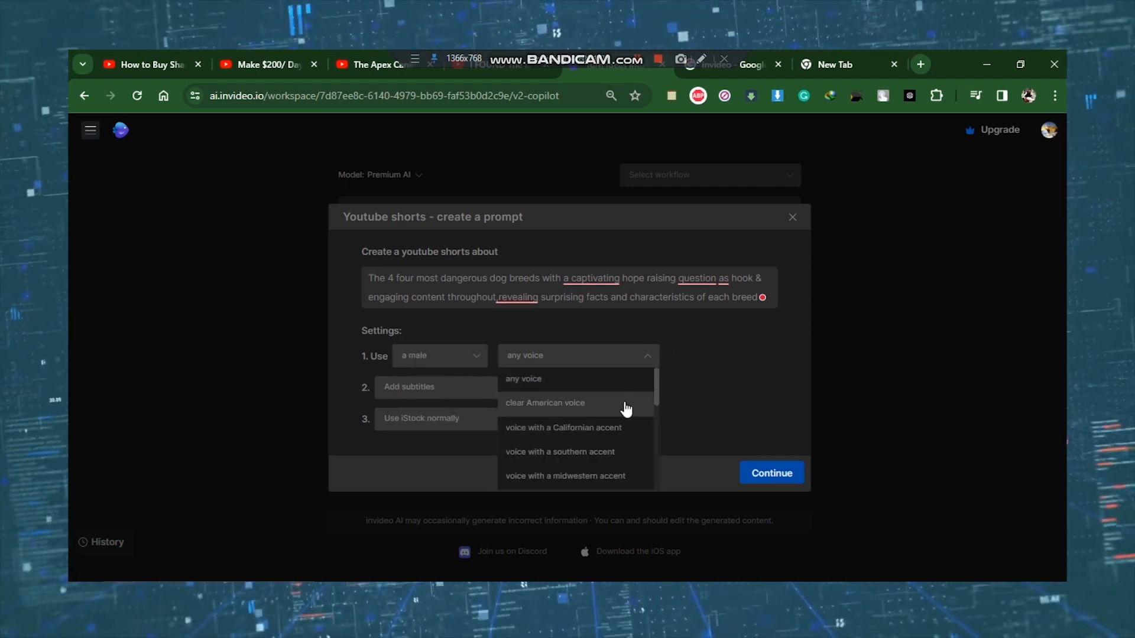
{"action": "mouse_move", "coordinate": [648, 329]}
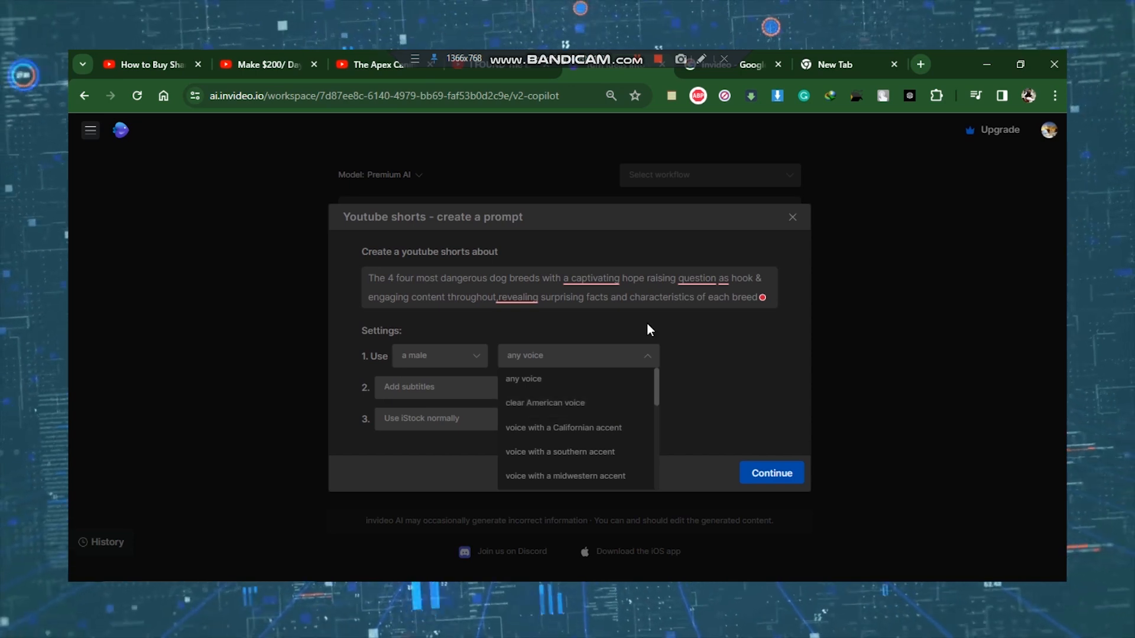
{"action": "left_click", "coordinate": [545, 402]}
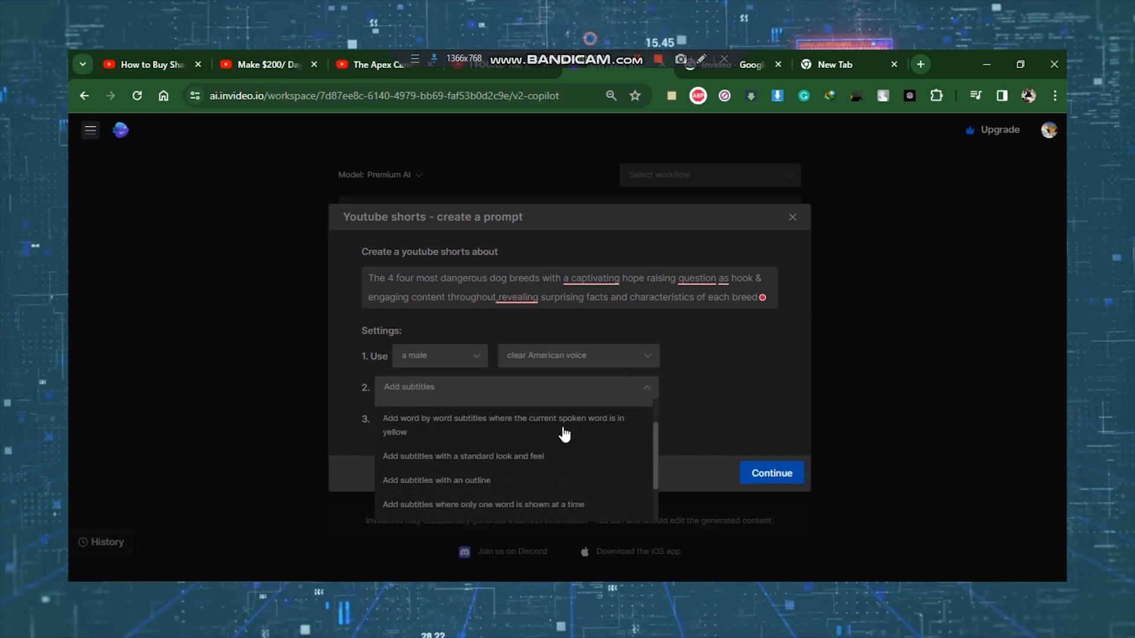
Step: Choose one-word-at-a-time subtitles and normal iStock media usage
{"action": "scroll", "scroll_direction": "up", "scroll_amount": 3}
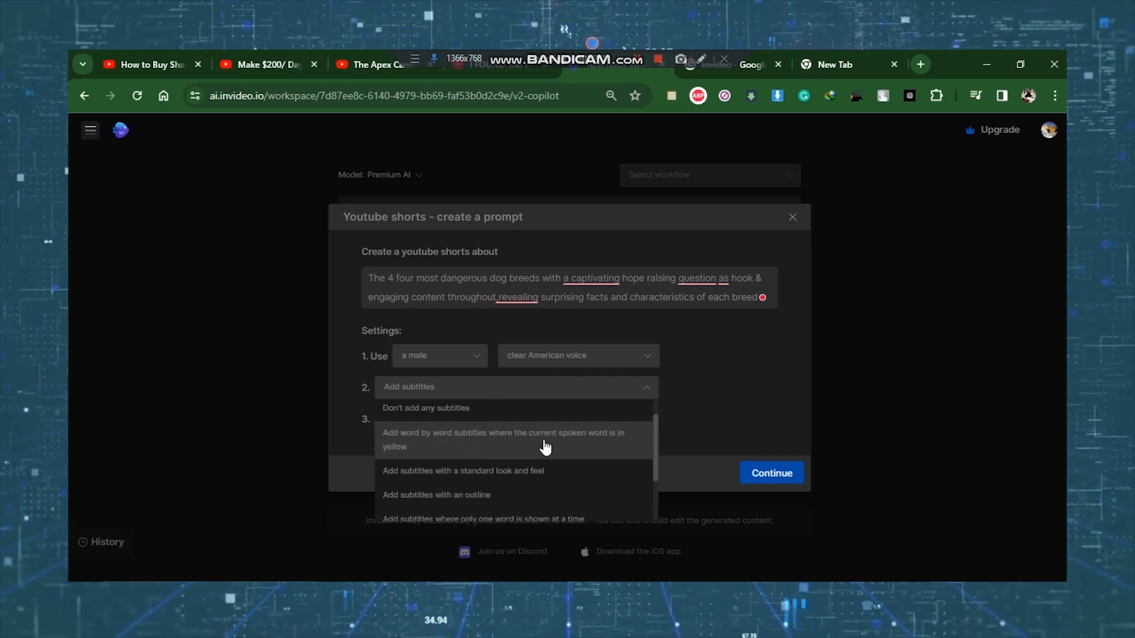
{"action": "scroll", "scroll_direction": "down", "scroll_amount": 3}
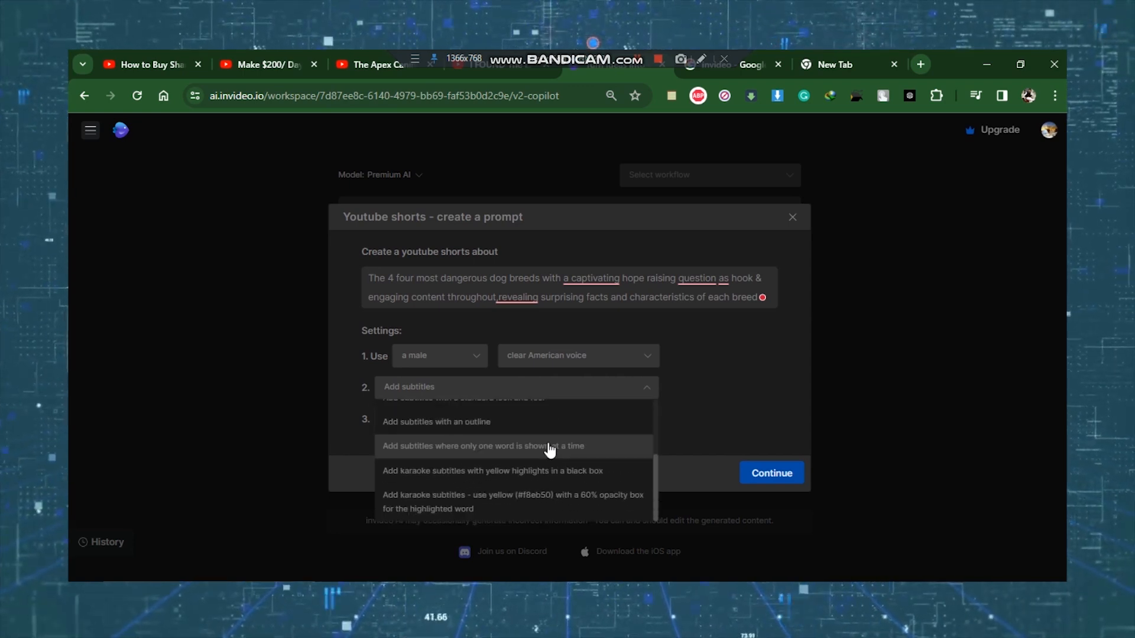
{"action": "mouse_move", "coordinate": [579, 454]}
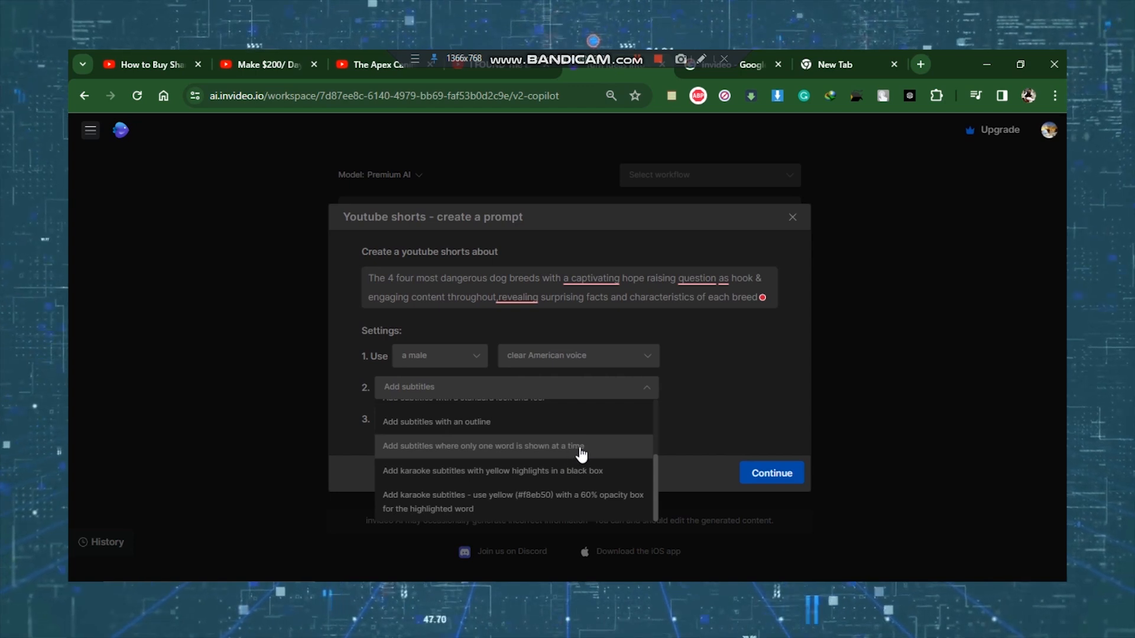
{"action": "left_click", "coordinate": [483, 445]}
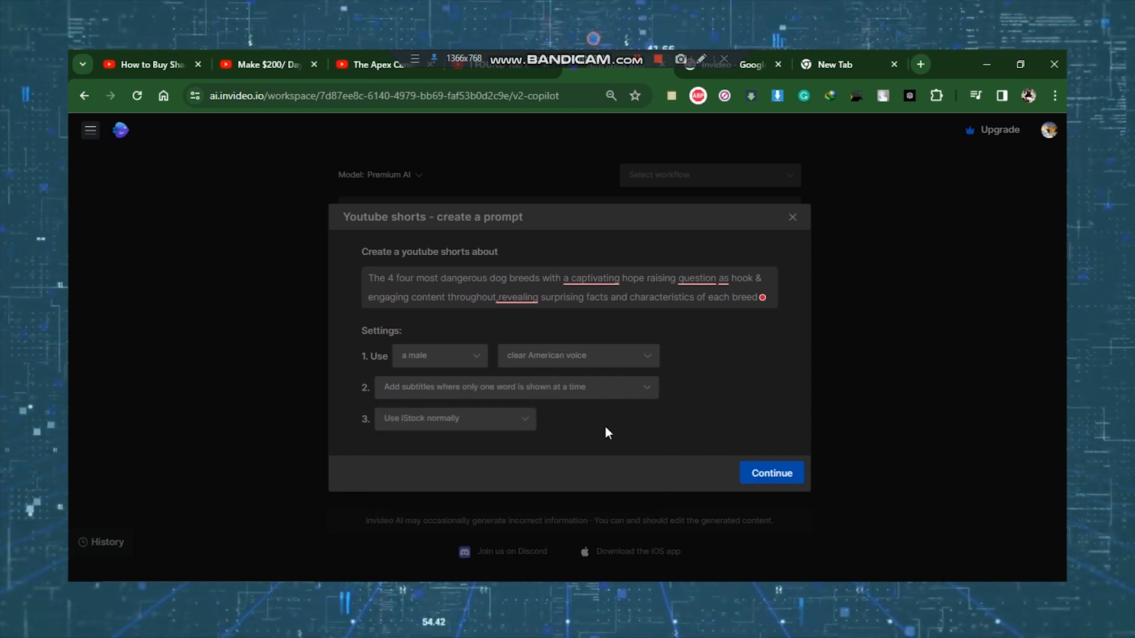
{"action": "mouse_move", "coordinate": [525, 420]}
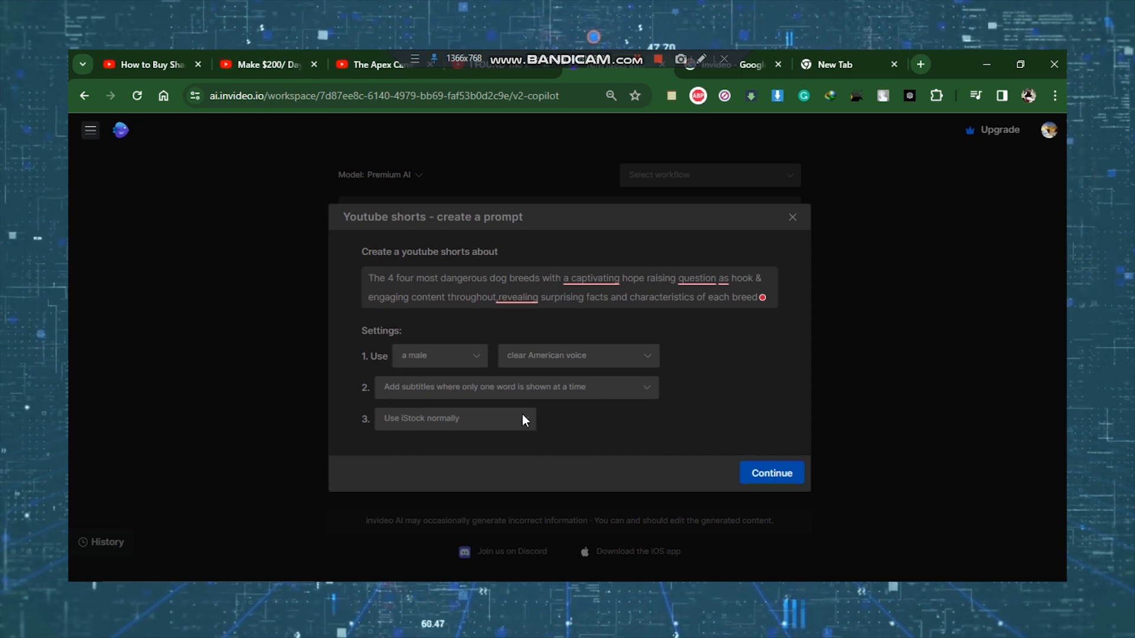
{"action": "left_click", "coordinate": [455, 418]}
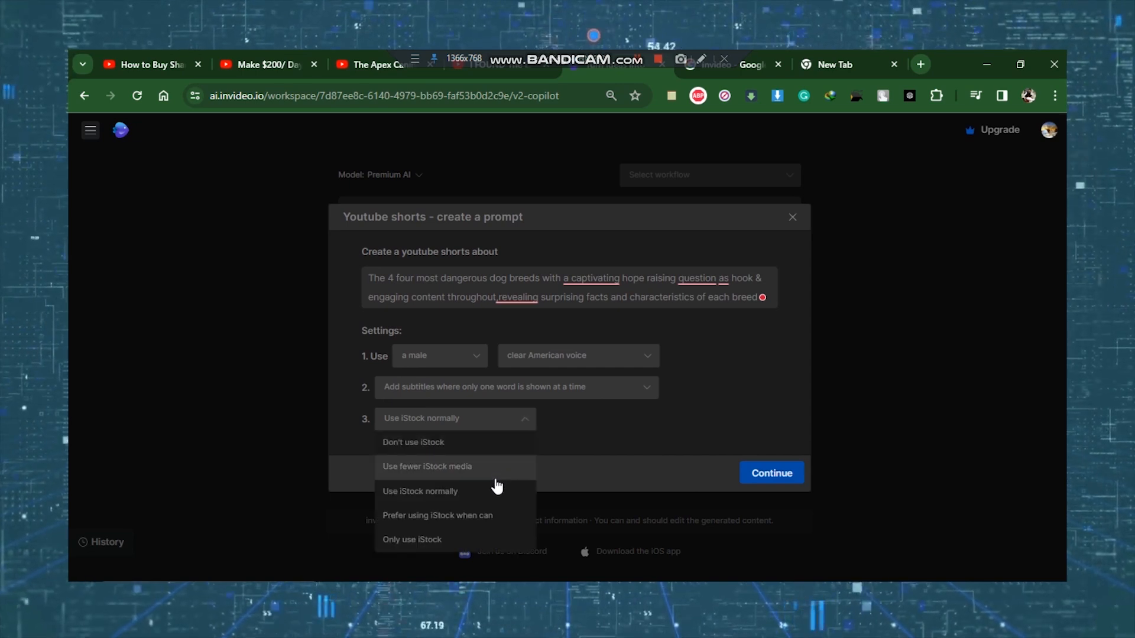
{"action": "mouse_move", "coordinate": [496, 500]}
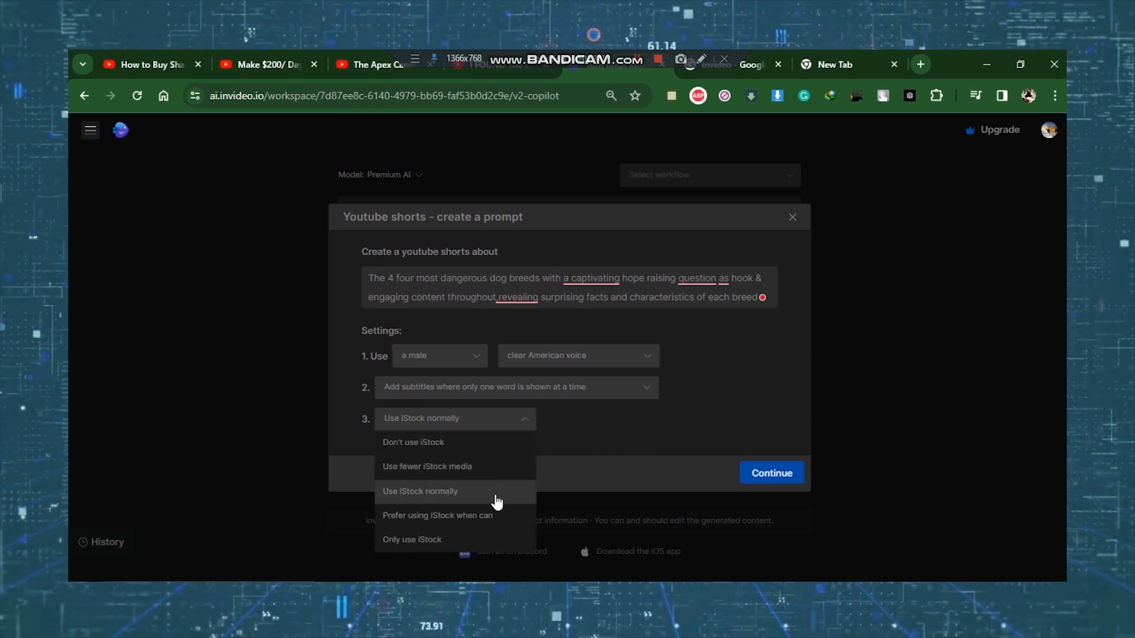
{"action": "left_click", "coordinate": [419, 490]}
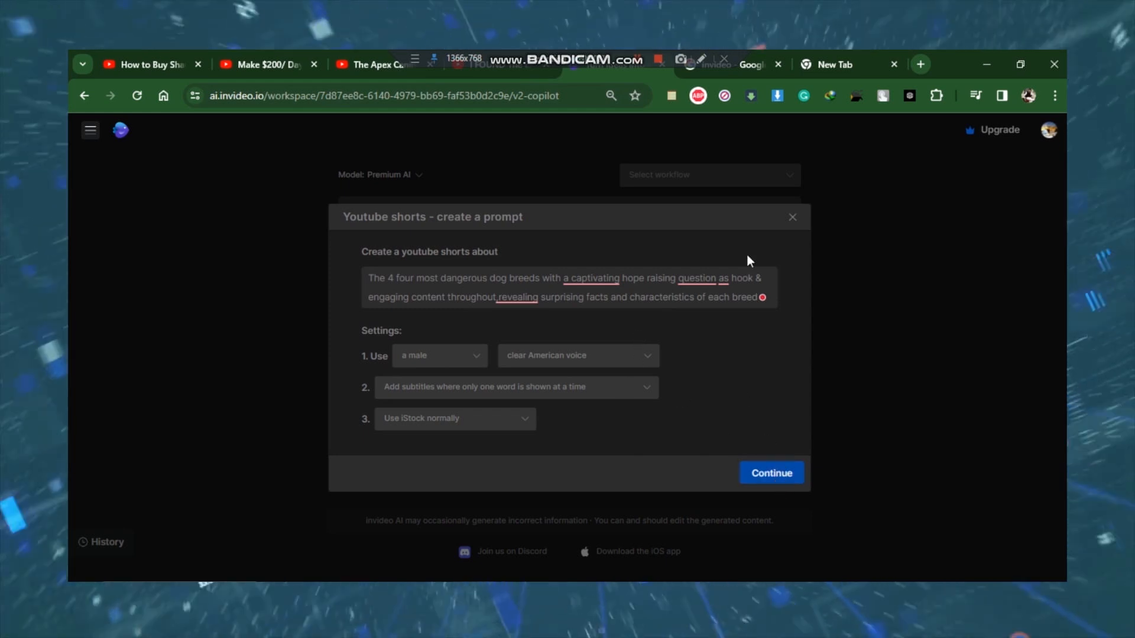
Step: Generate the Short with the suggested audience, look and platform, then open its media editor
{"action": "left_click", "coordinate": [770, 473]}
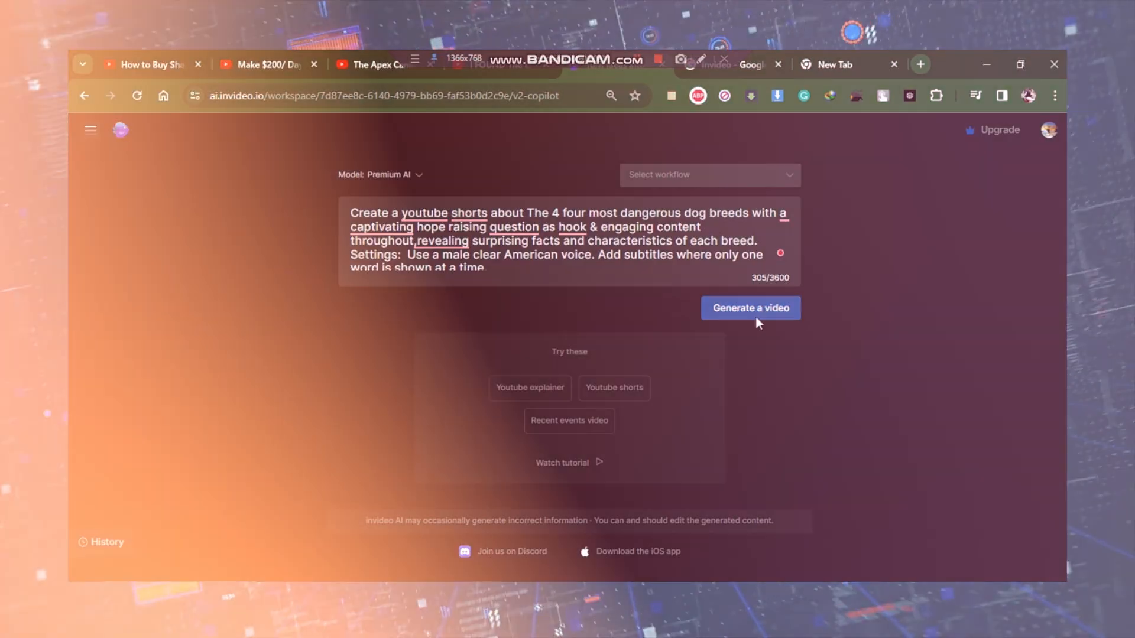
{"action": "left_click", "coordinate": [749, 308]}
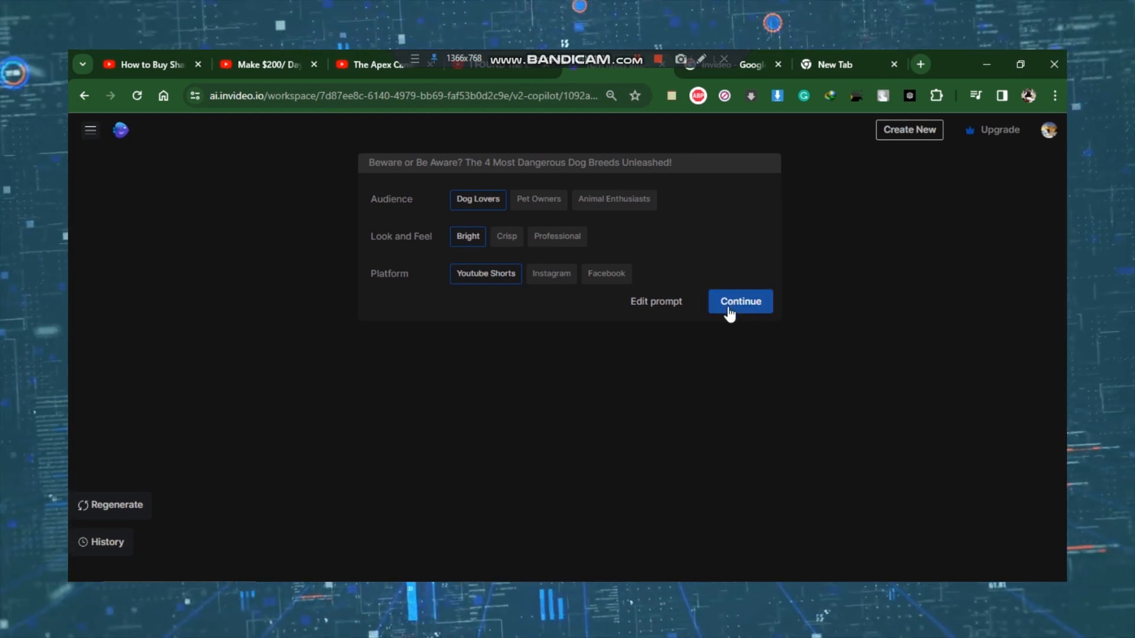
{"action": "left_click", "coordinate": [739, 301]}
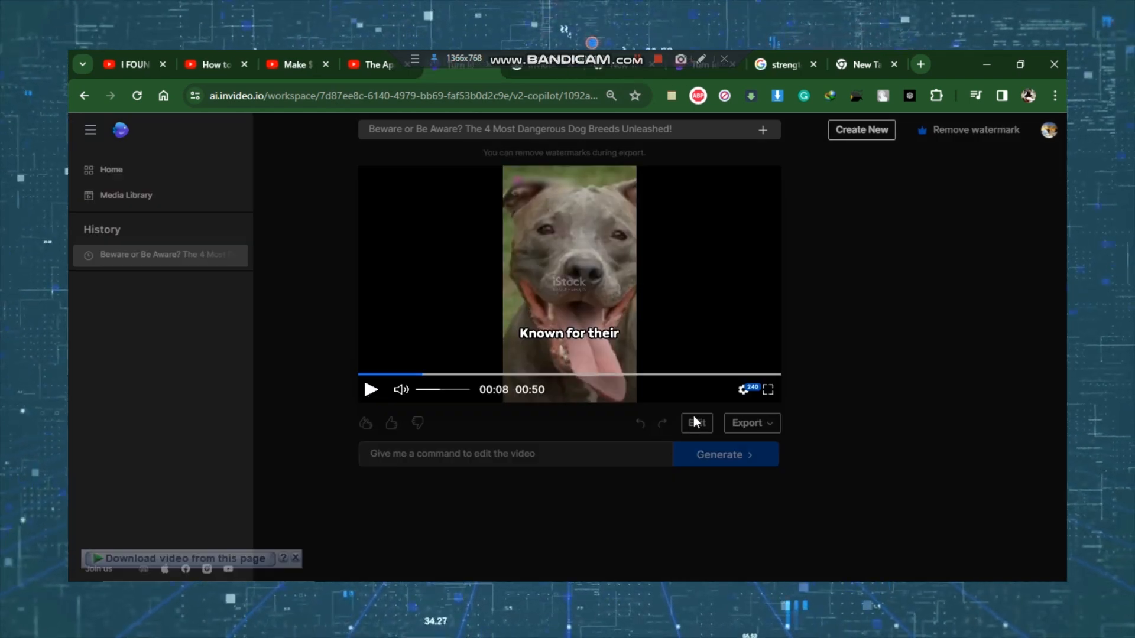
{"action": "left_click", "coordinate": [695, 422]}
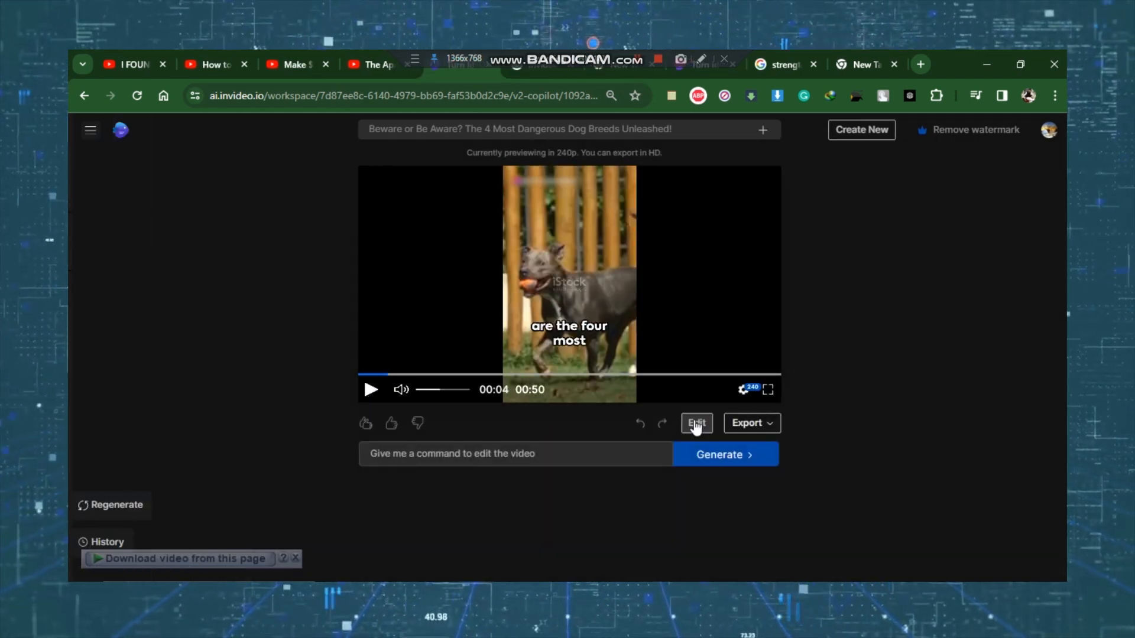
{"action": "left_click", "coordinate": [696, 423]}
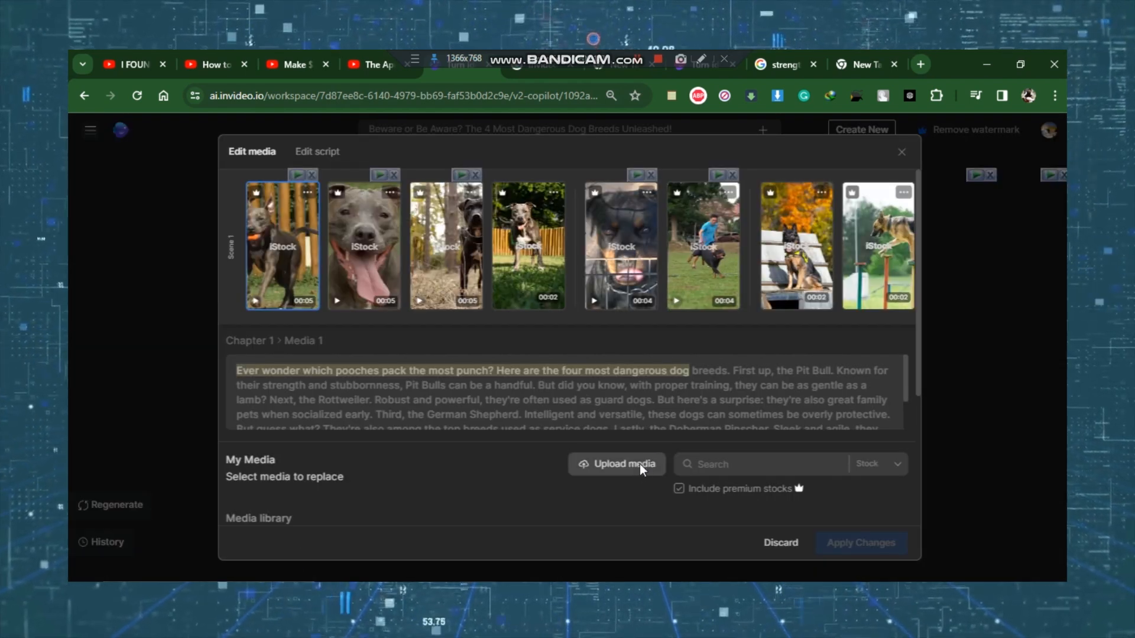
Step: Swap Chapter 1's Media 1 for a grey, white-chested dog photo and apply
{"action": "left_click", "coordinate": [624, 464]}
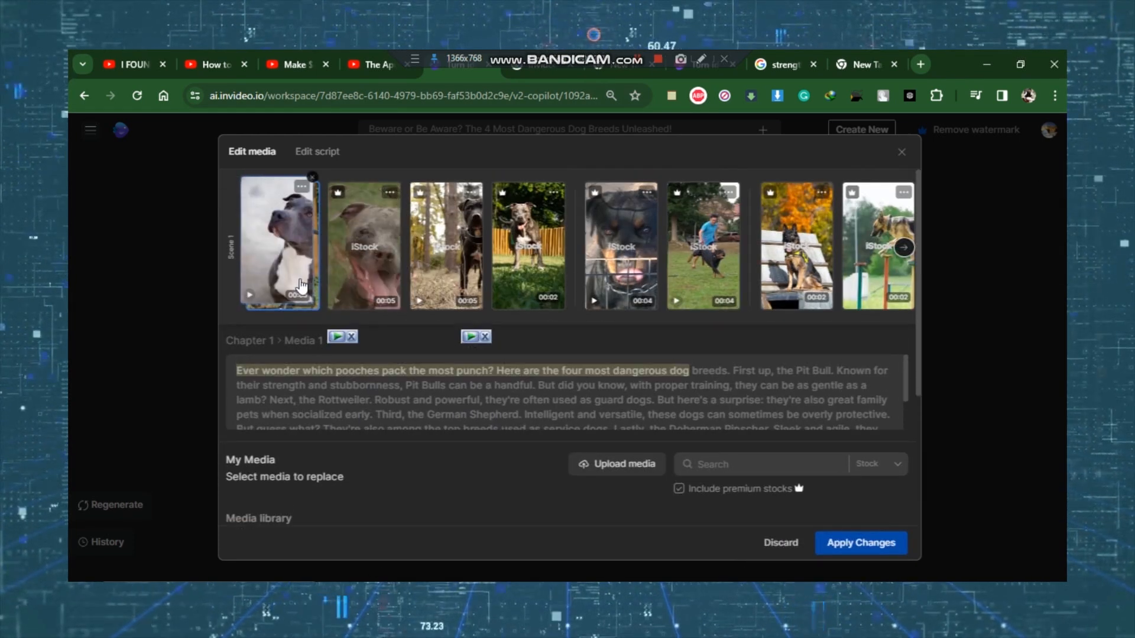
{"action": "left_click", "coordinate": [317, 151]}
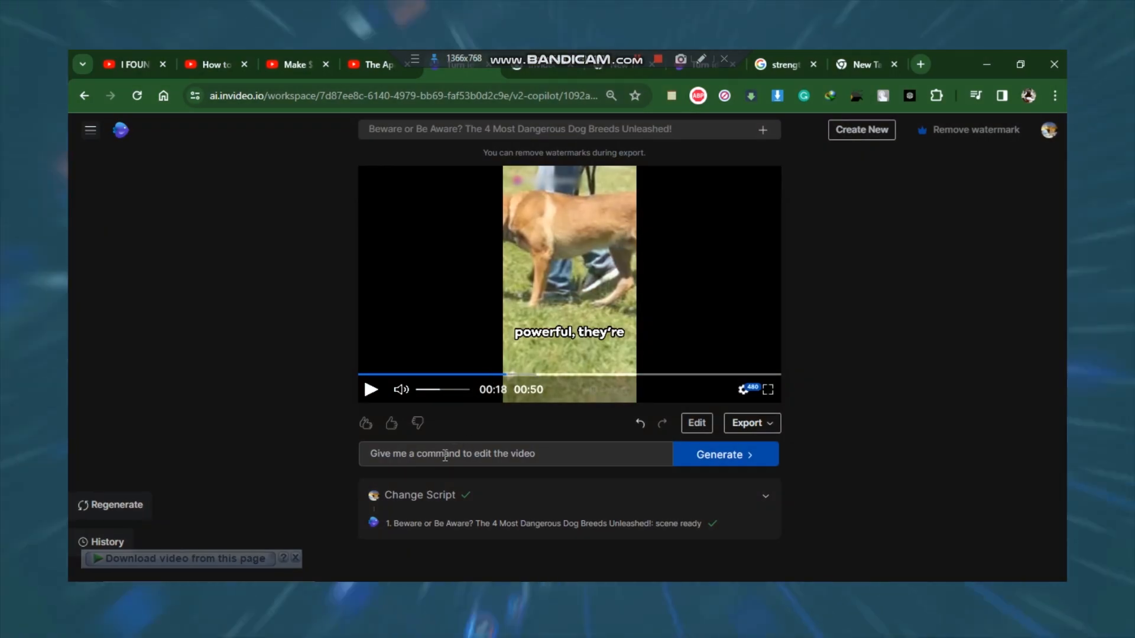
Step: Submit the command 'add subscribe to the channel in outro' and let it process
{"action": "type", "text": "add subscribe to the channel in outro"}
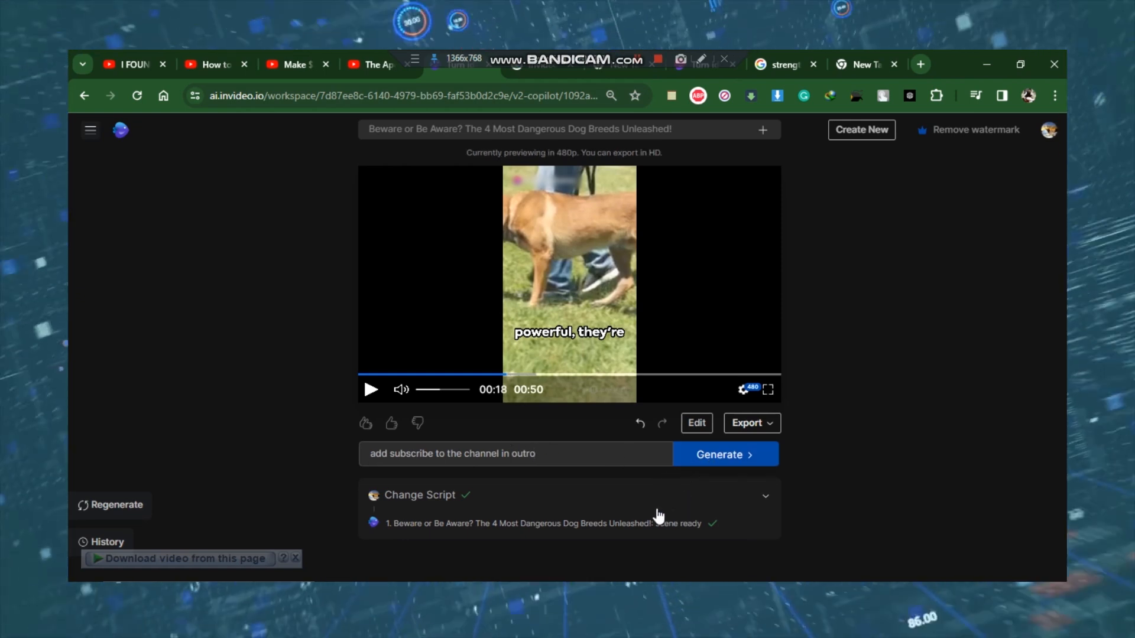
{"action": "left_click", "coordinate": [724, 454]}
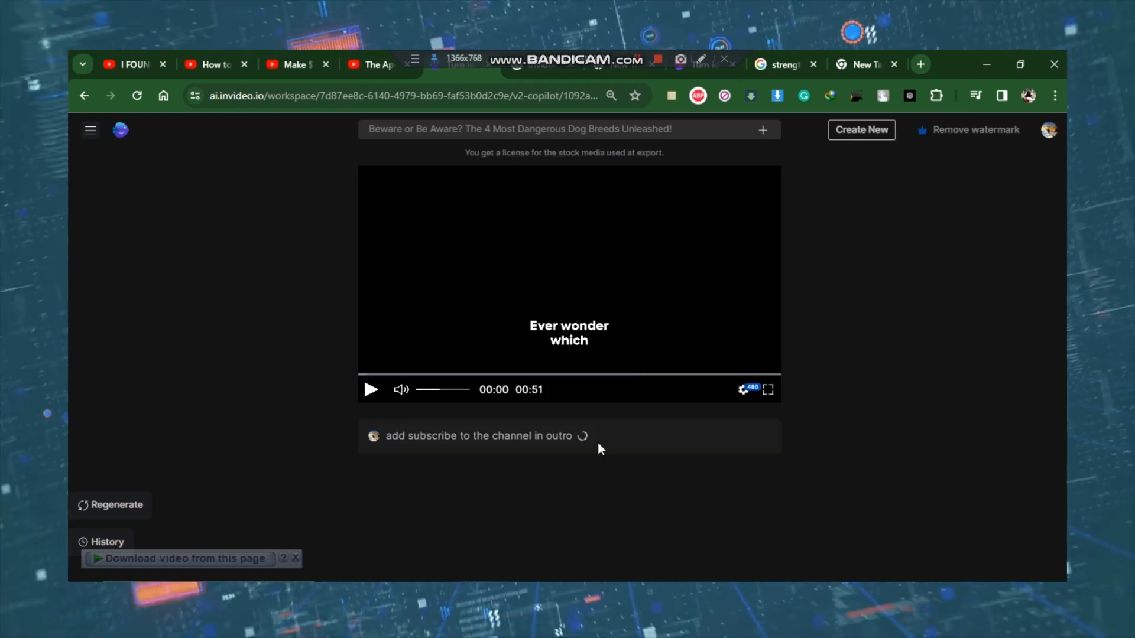
{"action": "left_click", "coordinate": [371, 389]}
{"action": "type", "text": "m"}
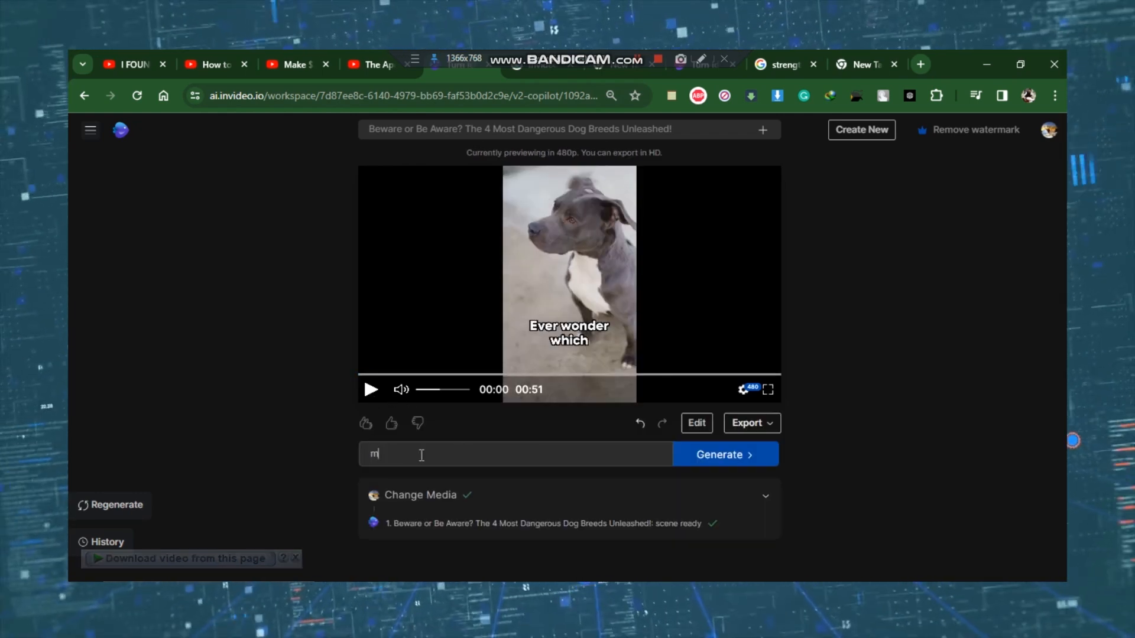
Step: Submit 'make the video to just 45 seconds long', producing a 42-second Short
{"action": "type", "text": "ake"}
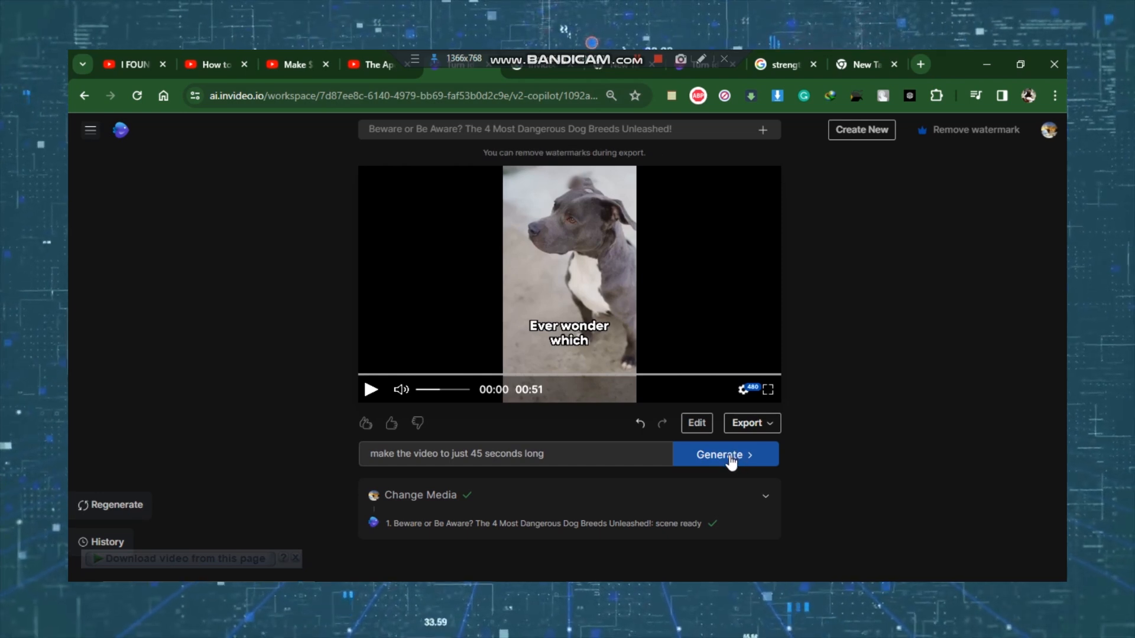
{"action": "left_click", "coordinate": [724, 454]}
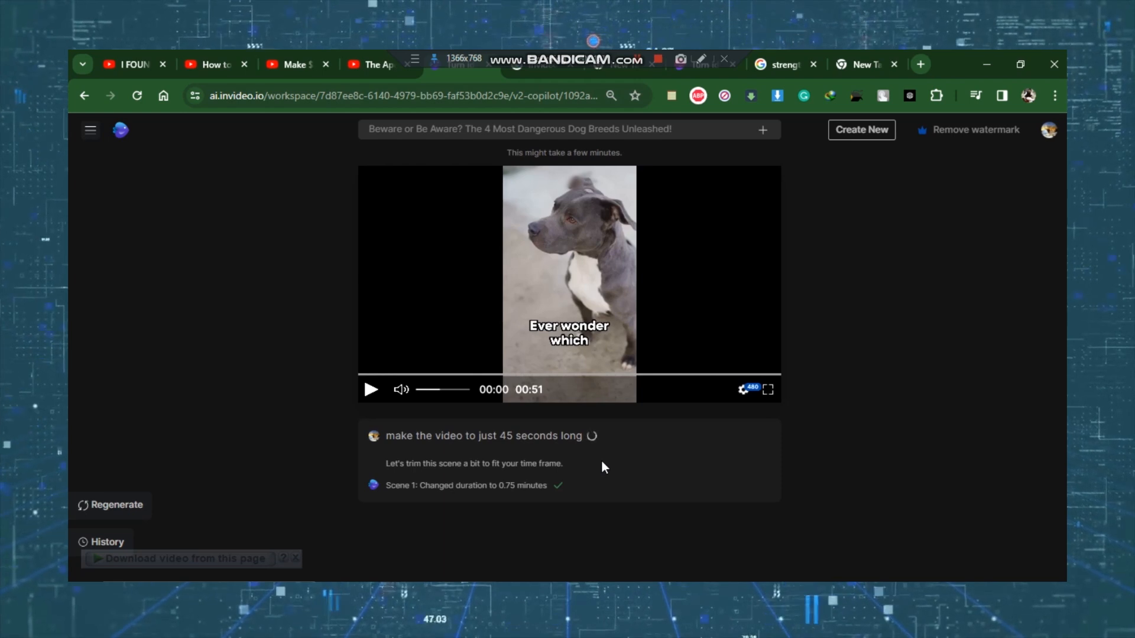
{"action": "left_click", "coordinate": [370, 389]}
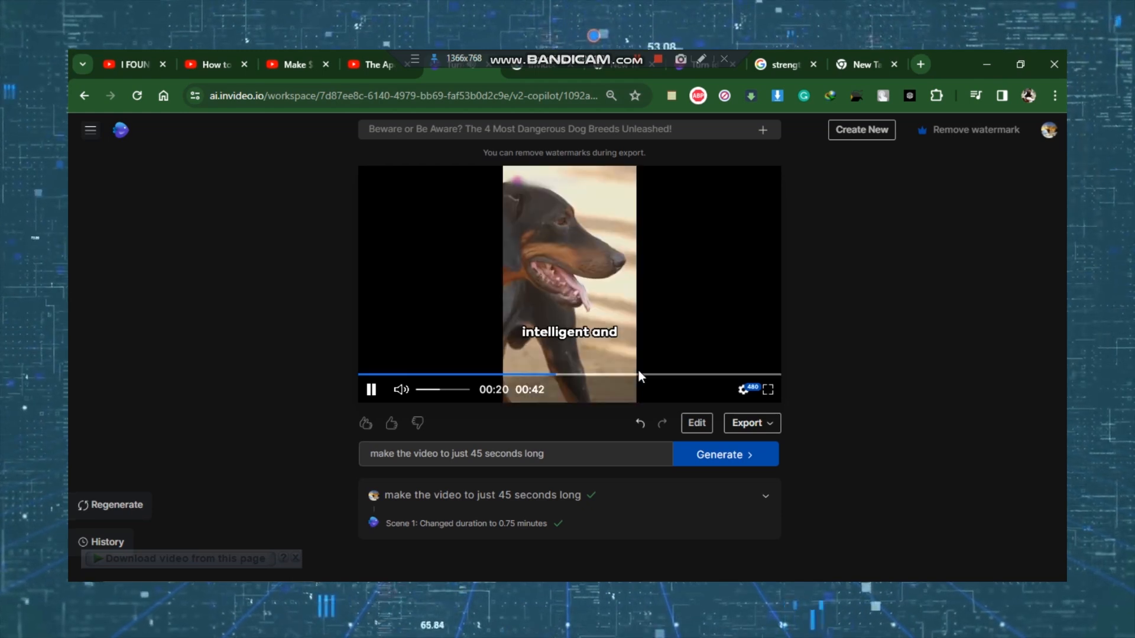
{"action": "left_click", "coordinate": [372, 390]}
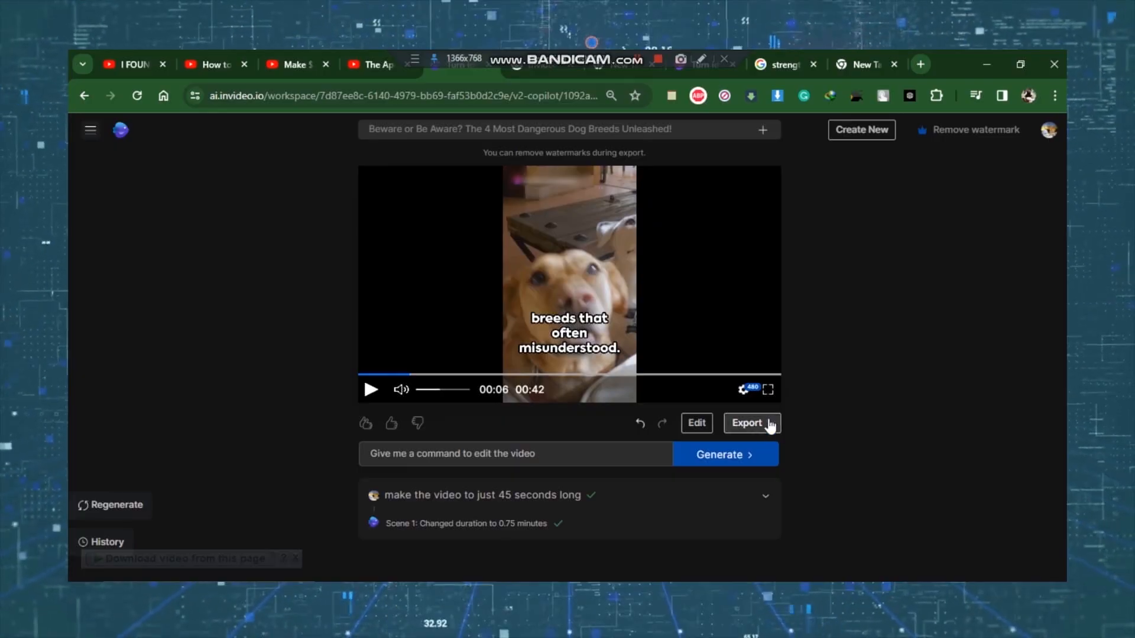
Step: Export the Short at 1080p with stock watermarks and normal branding
{"action": "left_click", "coordinate": [745, 423]}
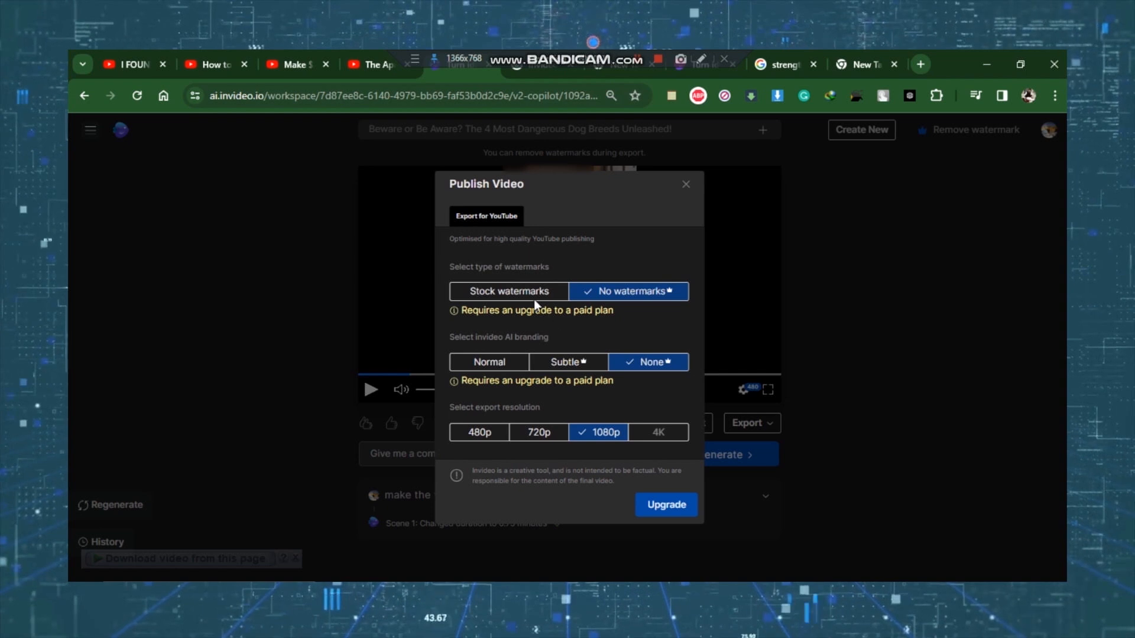
{"action": "left_click", "coordinate": [509, 291]}
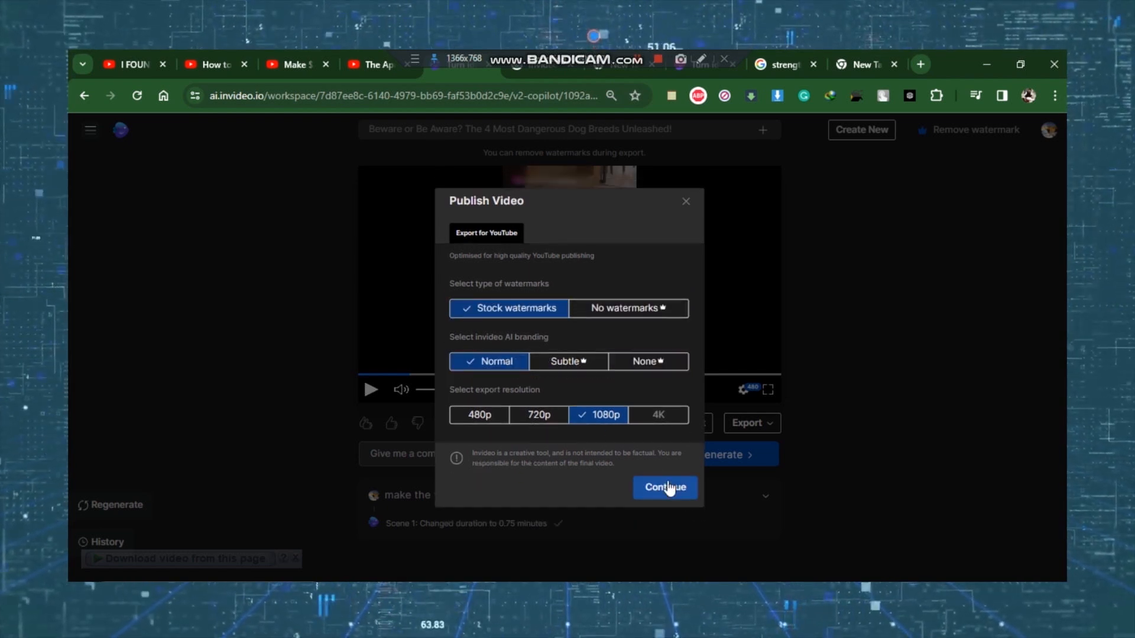
{"action": "left_click", "coordinate": [664, 487]}
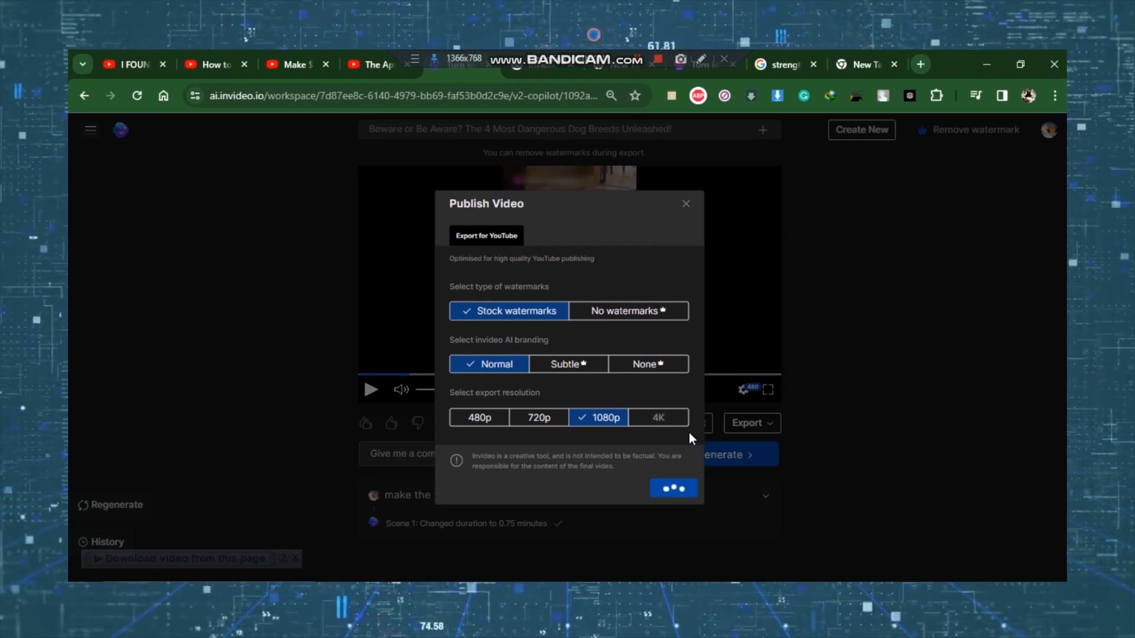